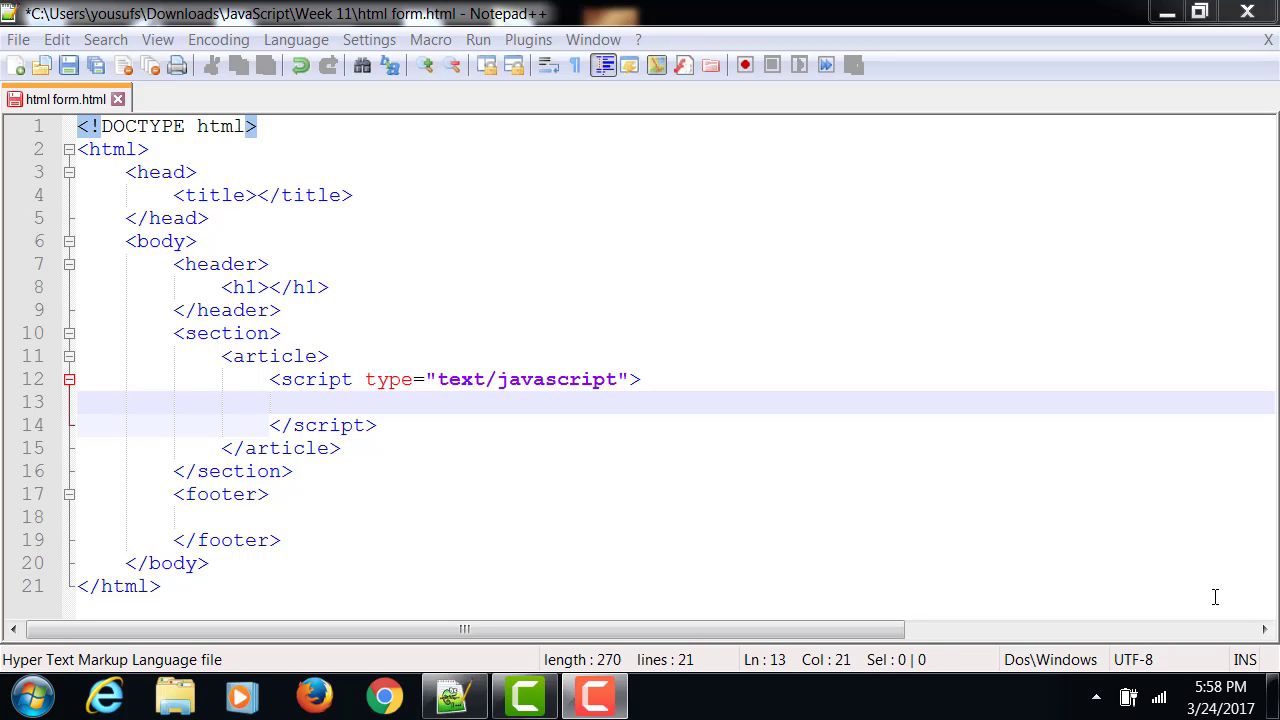
{"action": "mouse_move", "coordinate": [603, 336]}
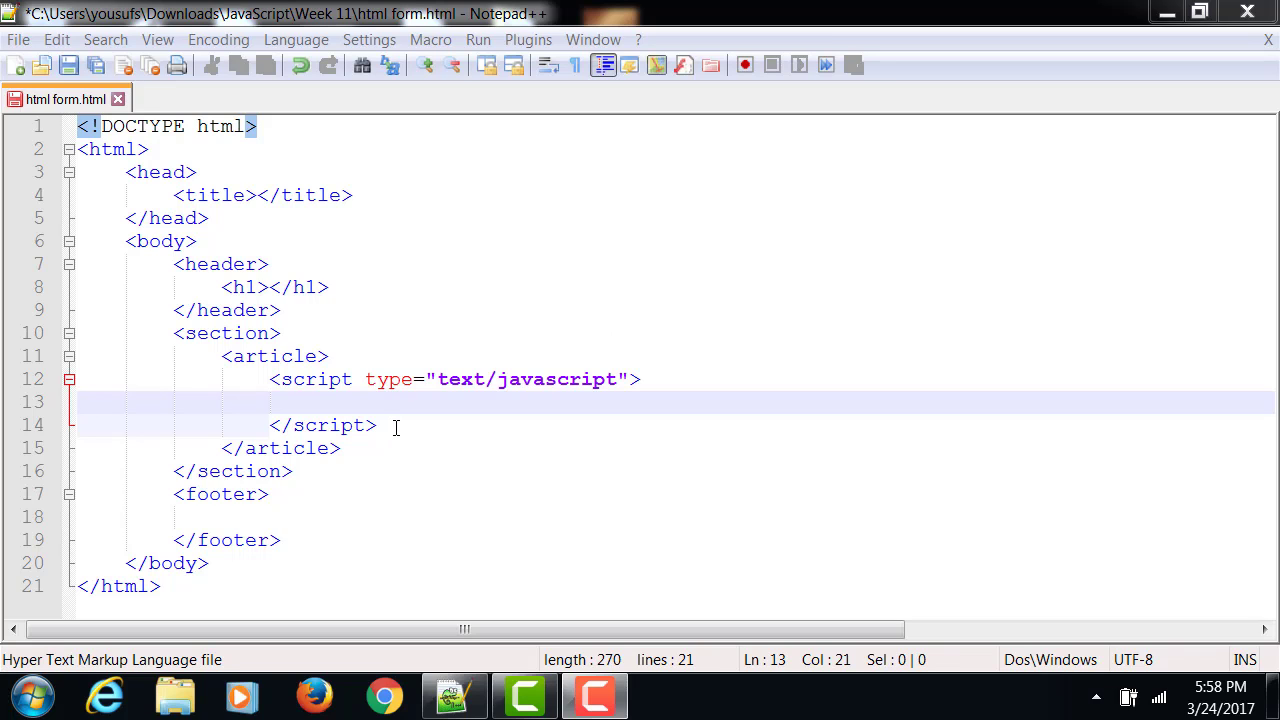
After <article>, add <form name="calculate"> with lbs input, Process button and kgs input.
{"action": "left_click", "coordinate": [283, 333]}
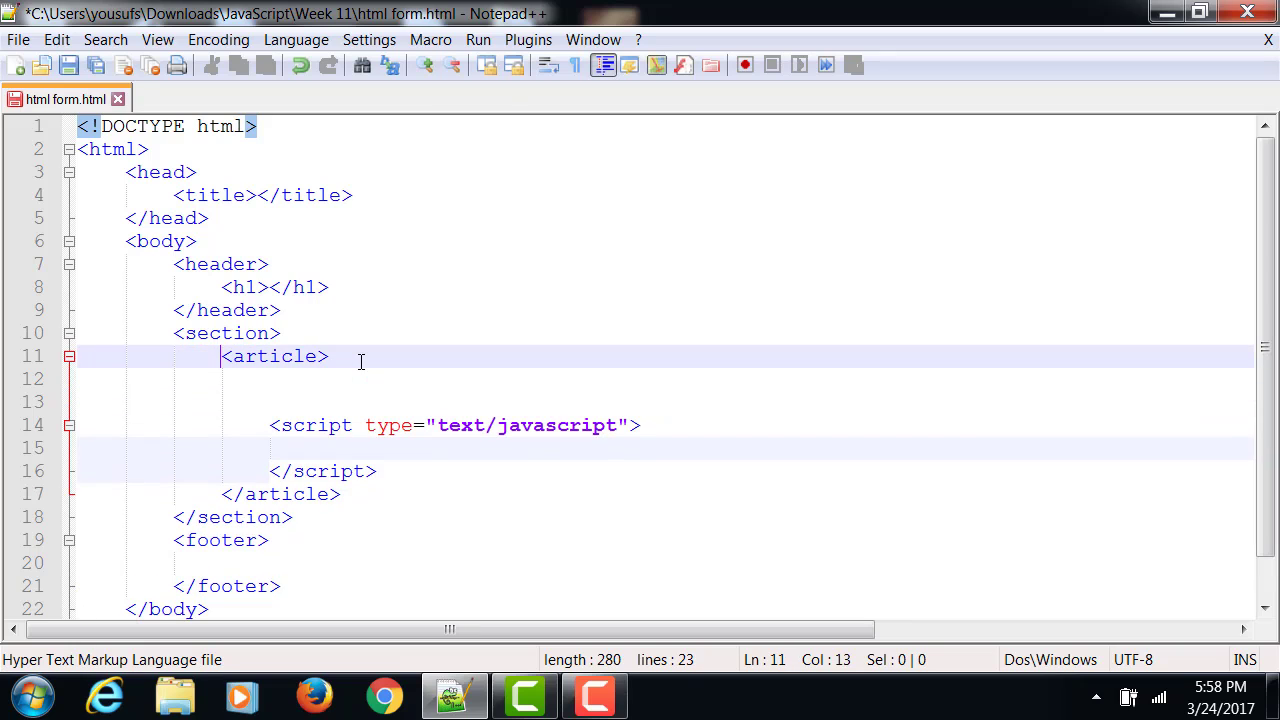
{"action": "type", "text": "<form"}
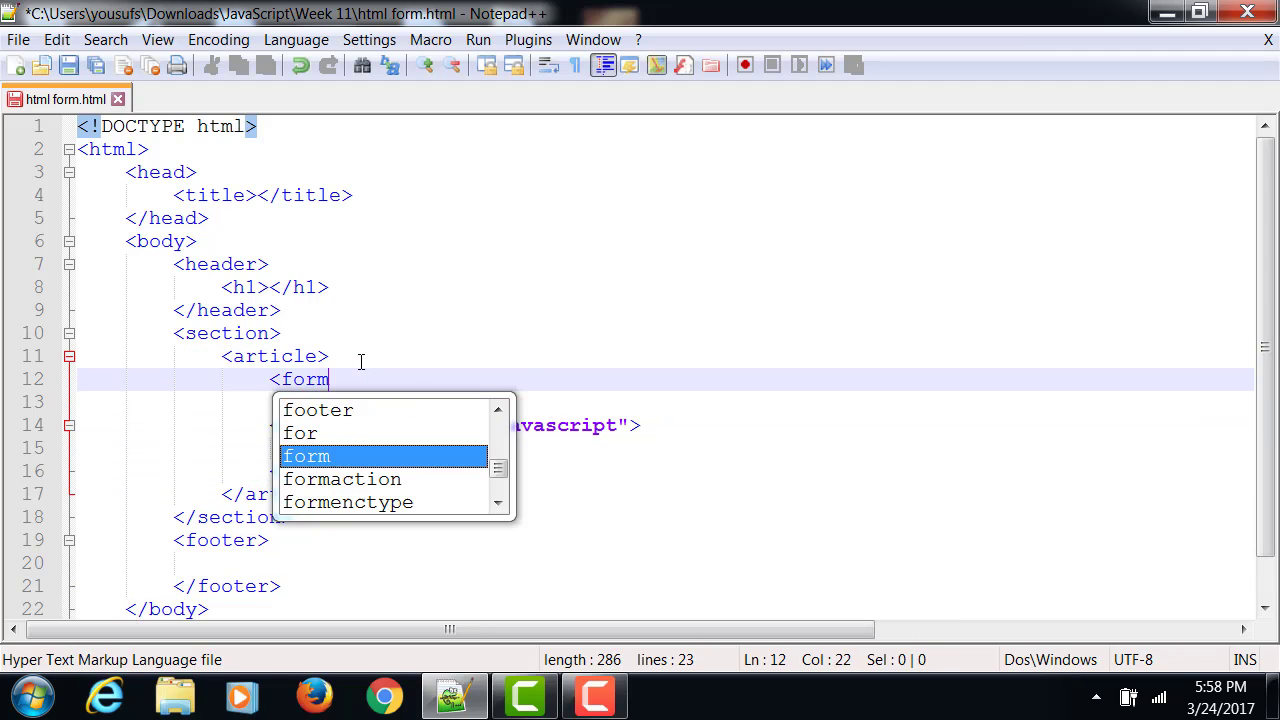
{"action": "type", "text": "name=\""}
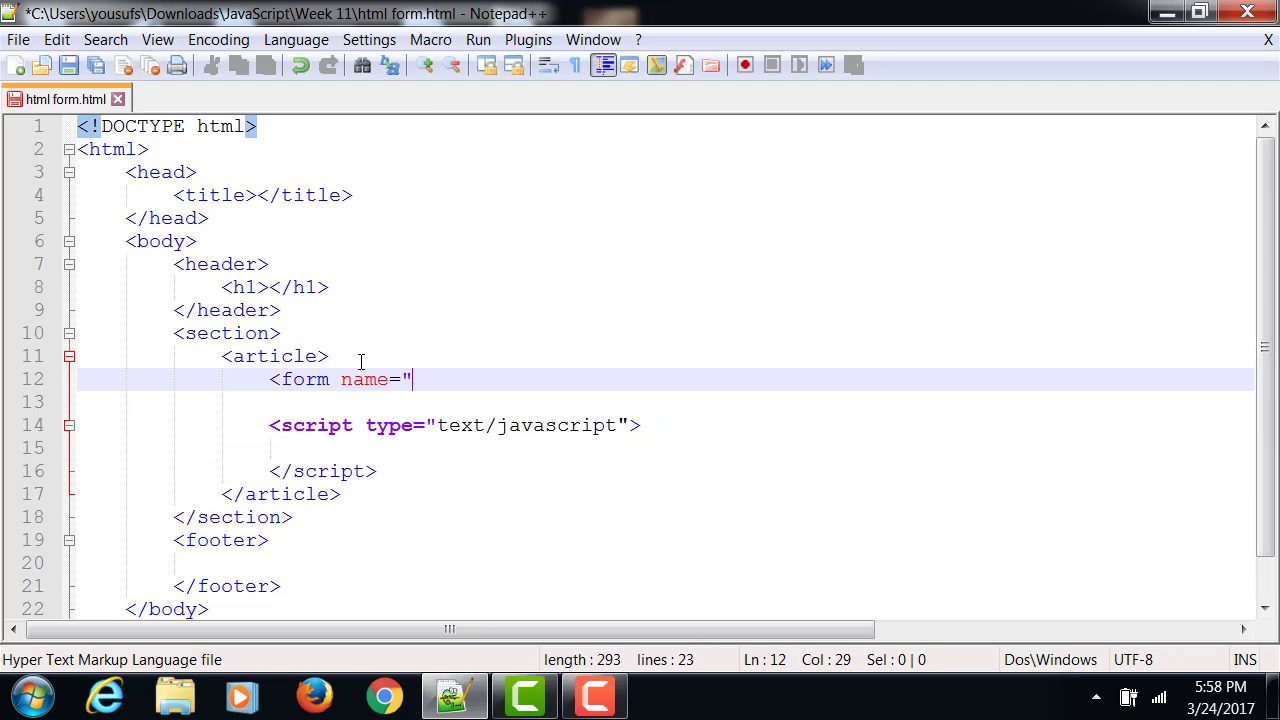
{"action": "type", "text": "calcualte"}
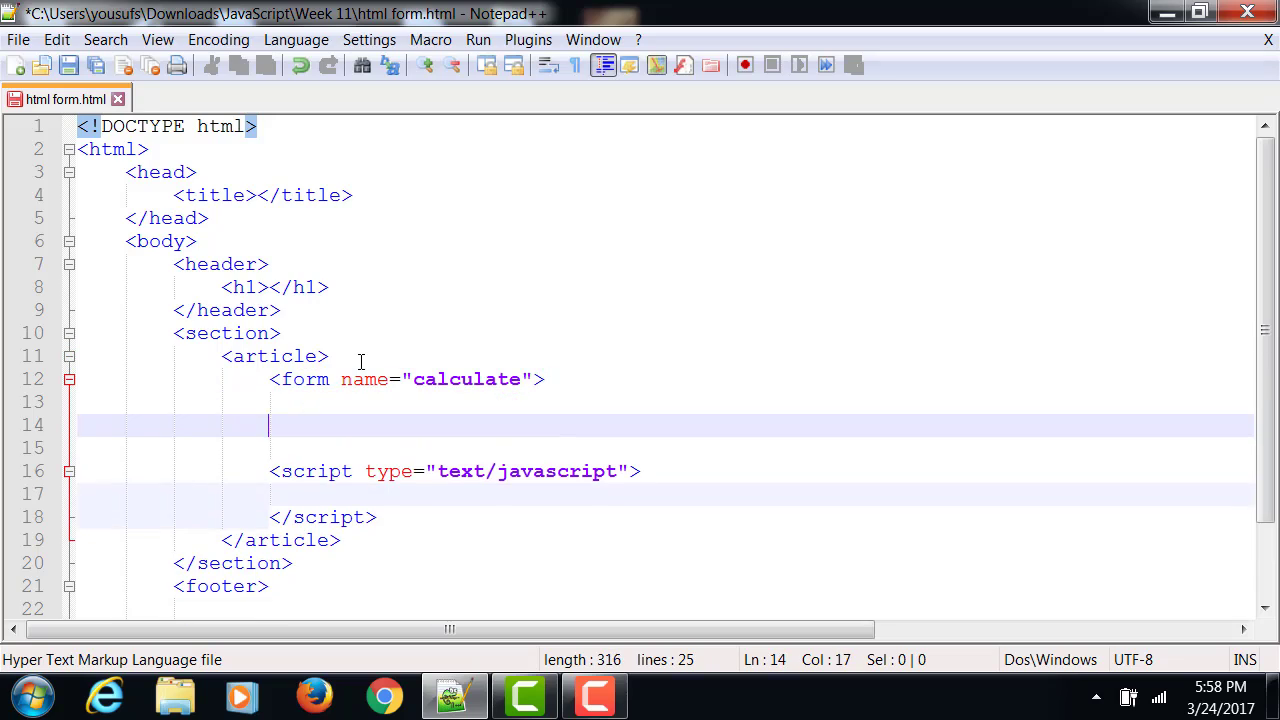
{"action": "type", "text": "</form>"}
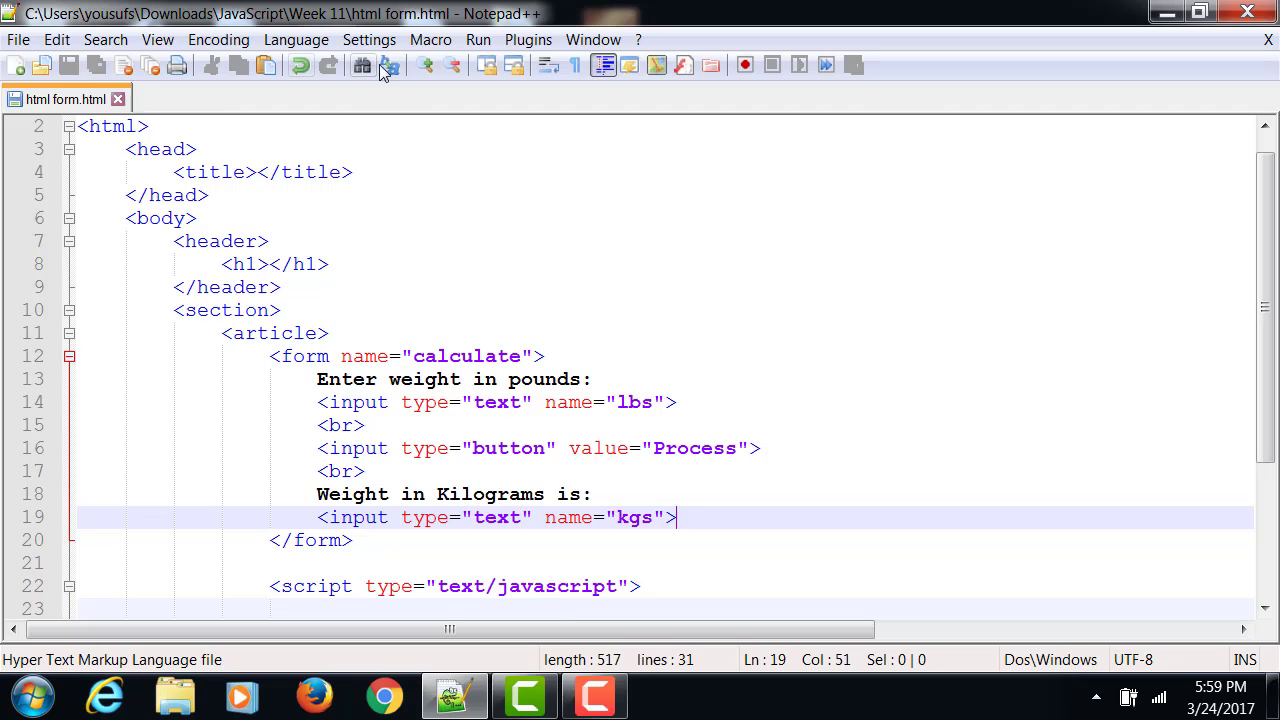
Launch the page in Chrome and try typing in the pounds field.
{"action": "left_click", "coordinate": [478, 39]}
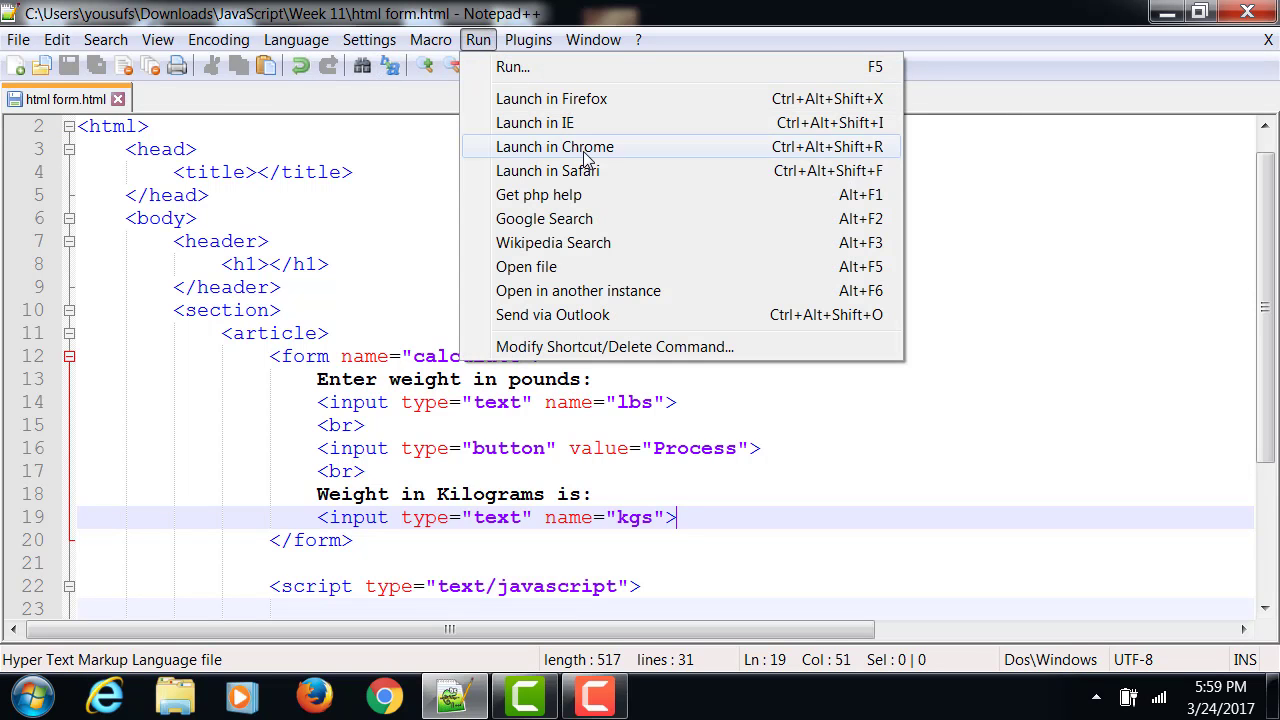
{"action": "left_click", "coordinate": [554, 146]}
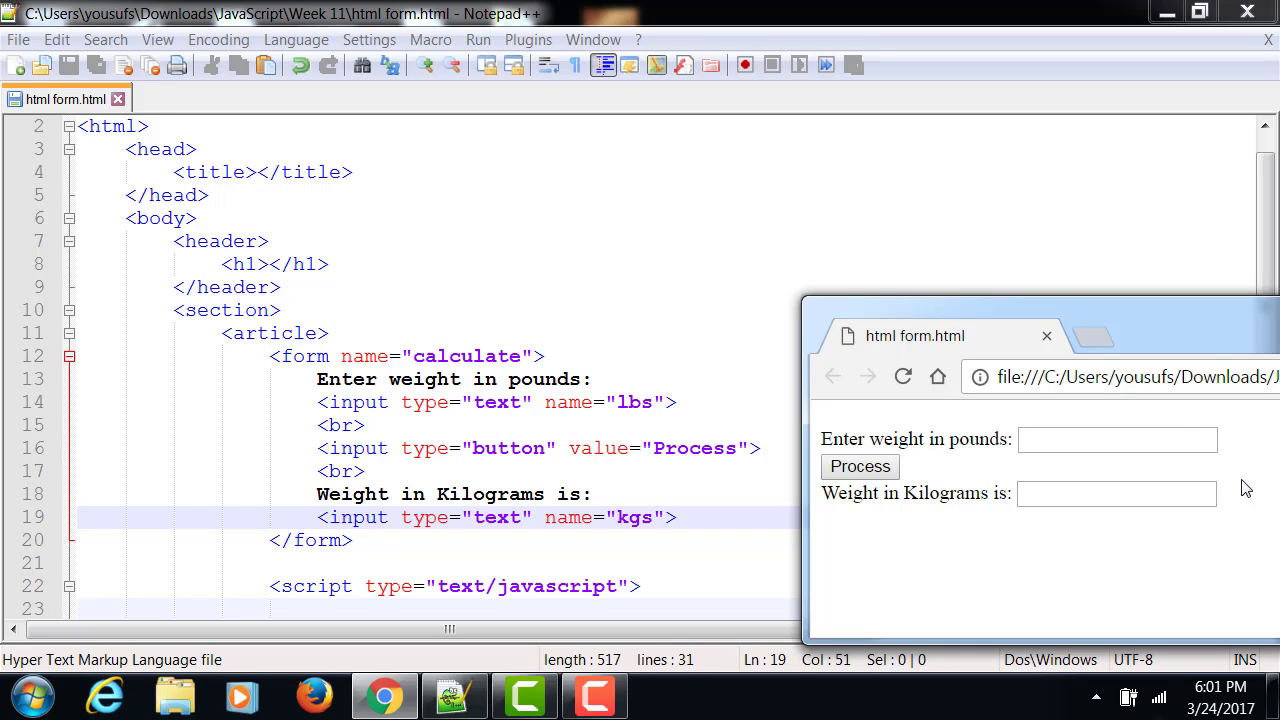
{"action": "type", "text": "hsjkhkajhs"}
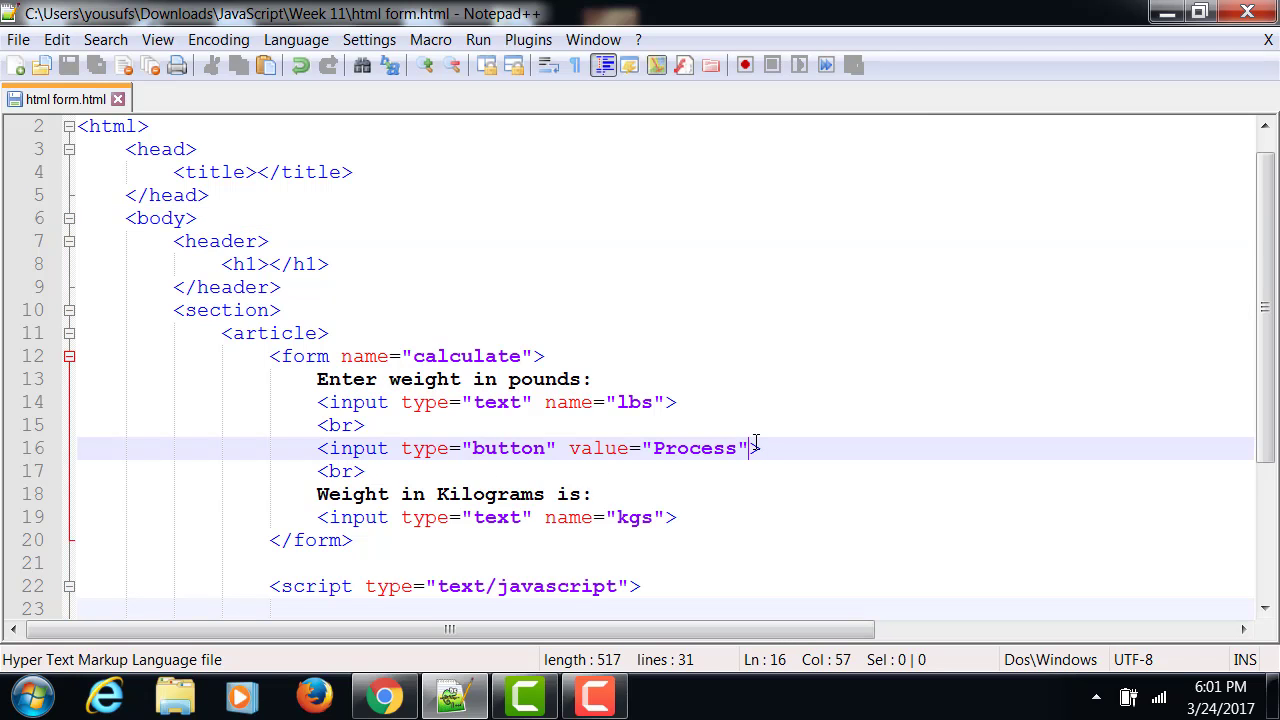
Add onClick="process()" to the Process button's input tag.
{"action": "type", "text": "onClick=\"p"}
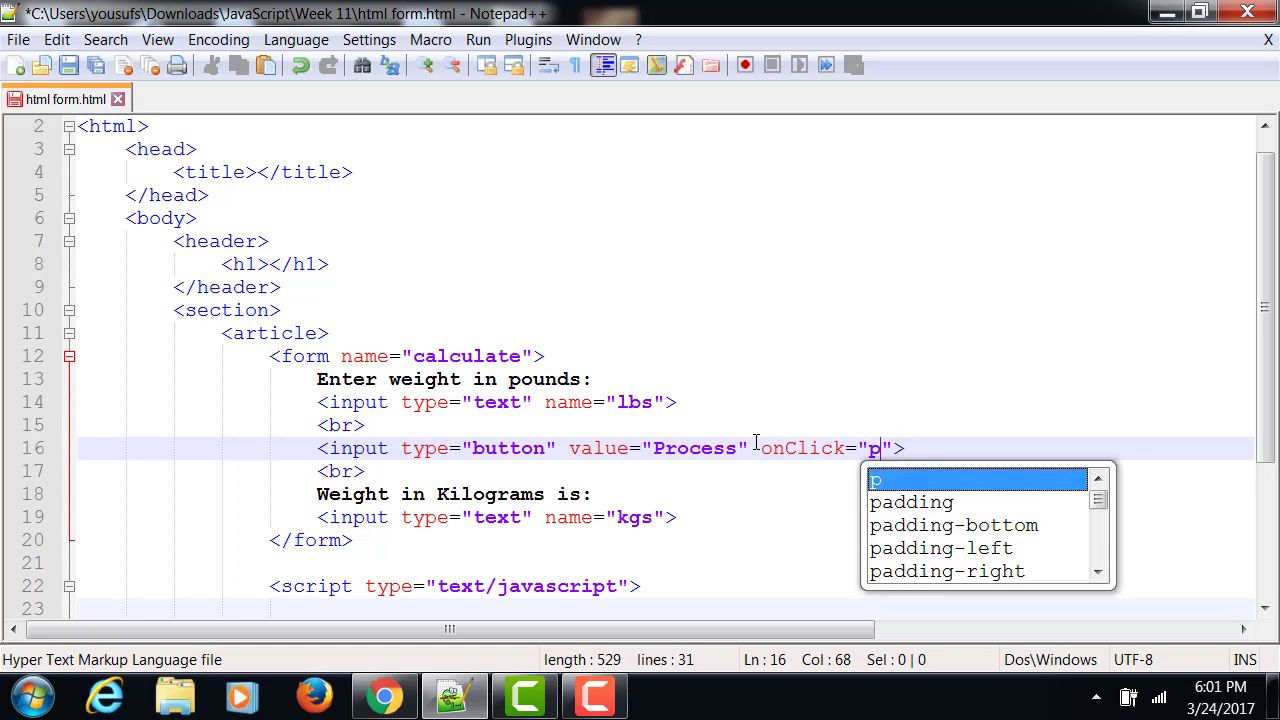
{"action": "type", "text": "rocess()"}
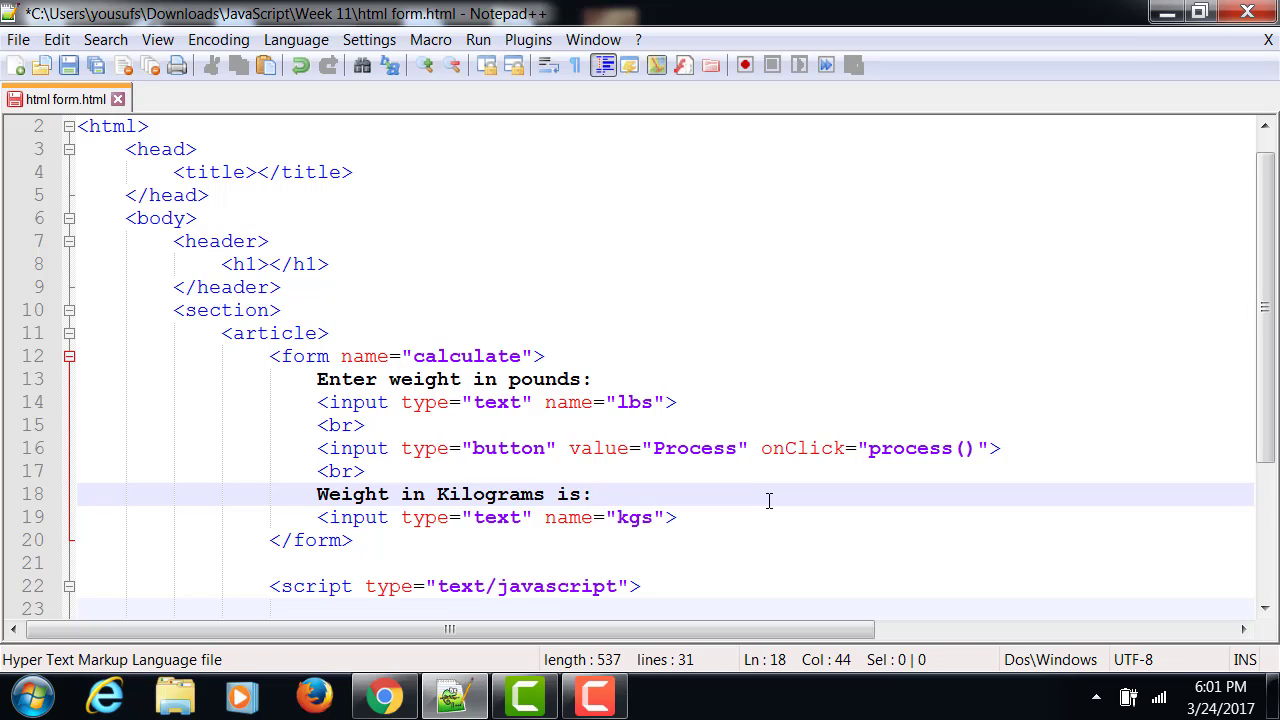
{"action": "left_click", "coordinate": [592, 494]}
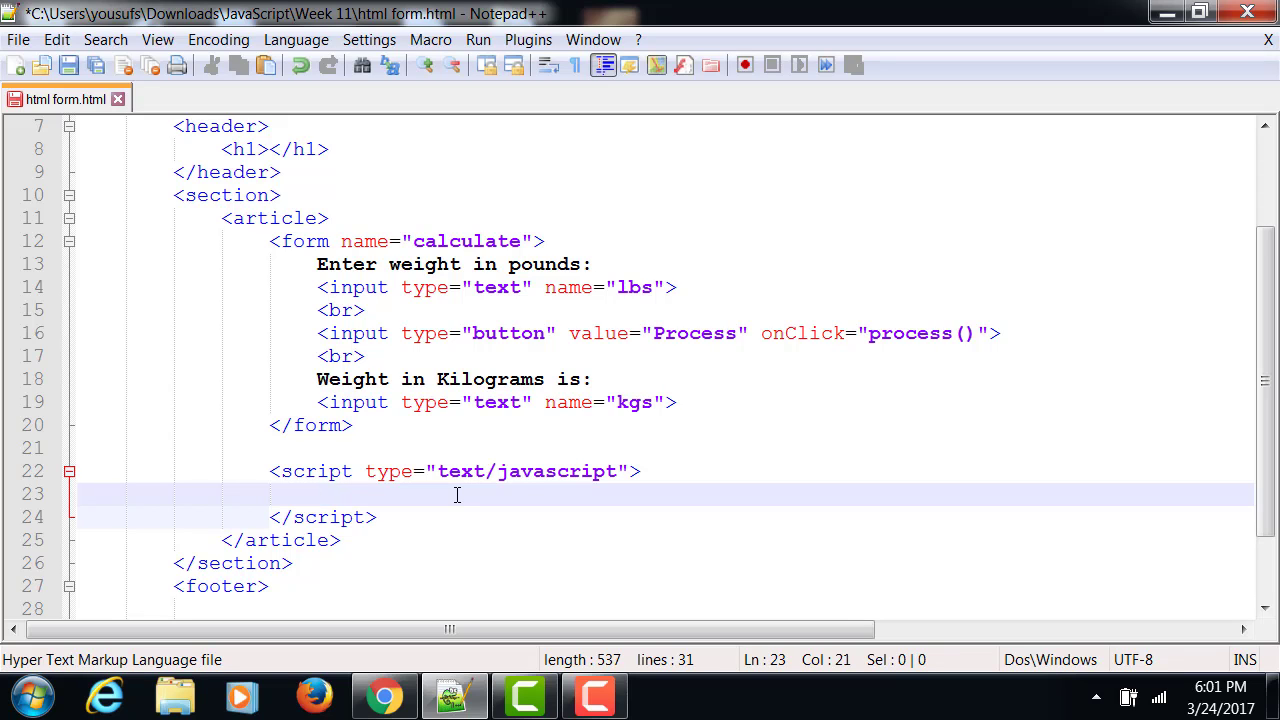
Write an empty function process() with braces inside the script tags.
{"action": "type", "text": "func"}
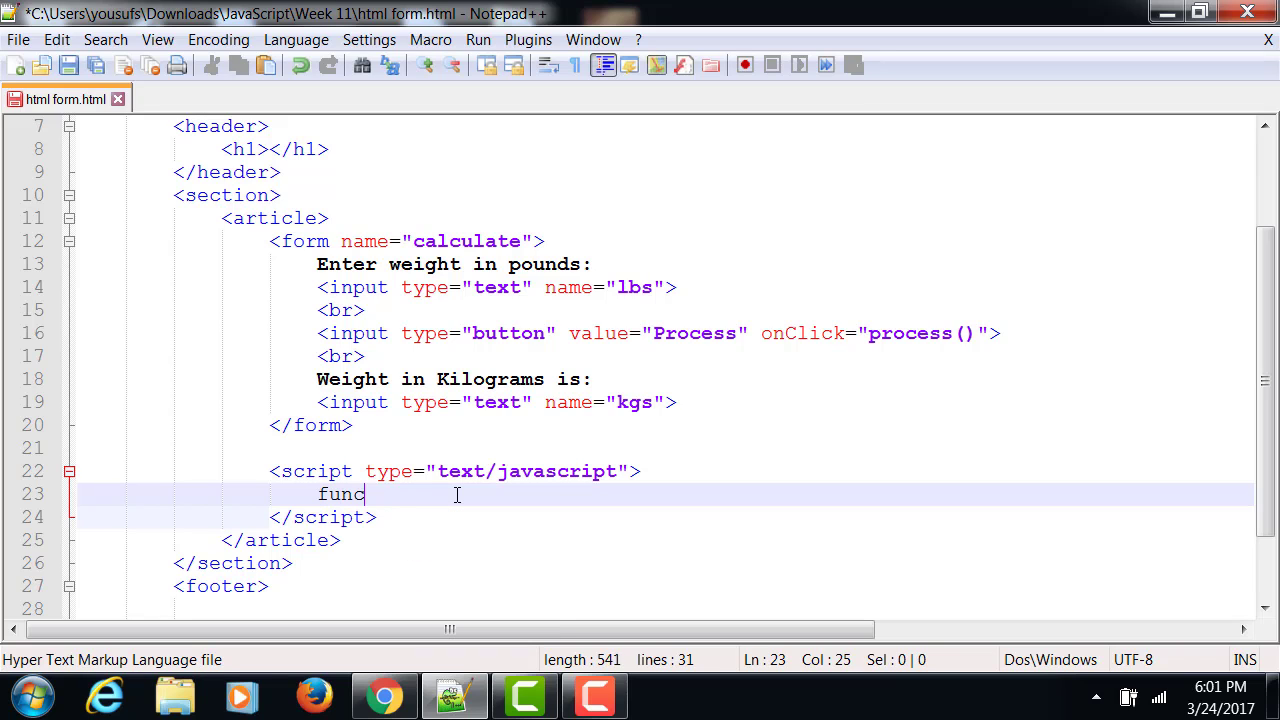
{"action": "type", "text": "tion"}
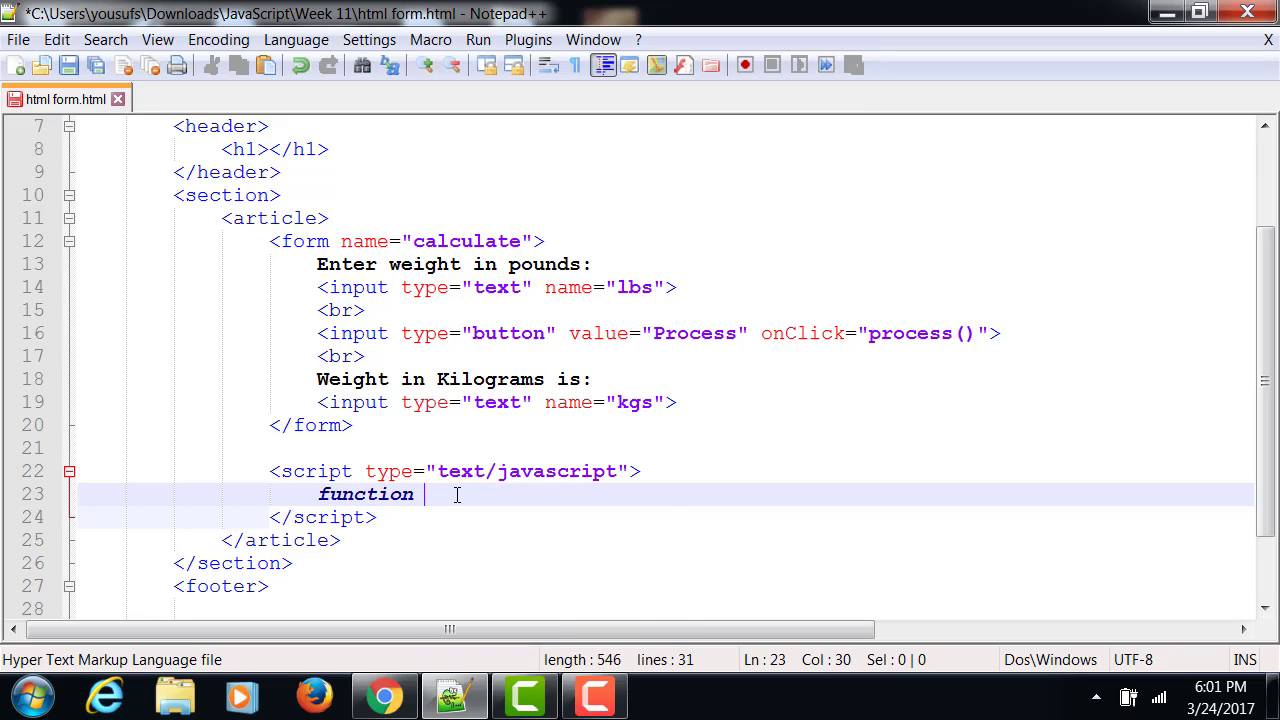
{"action": "type", "text": "process?"}
{"action": "type", "text": "{"}
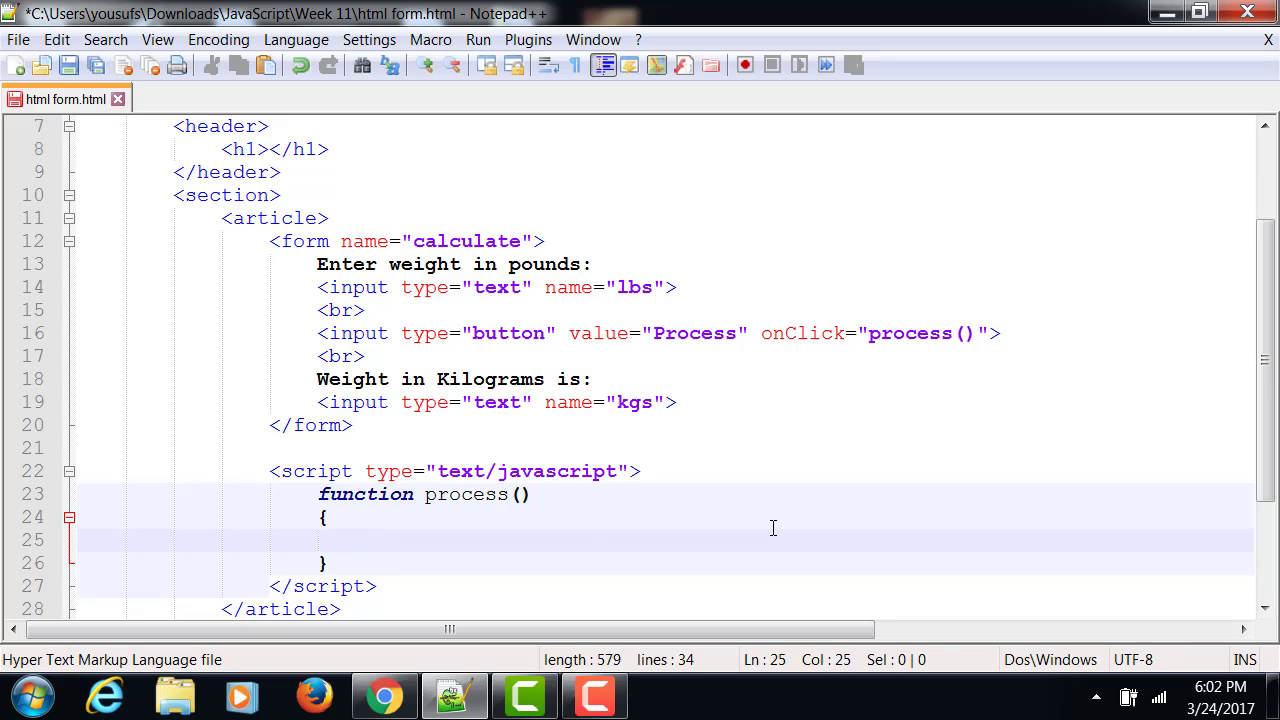
Write var lbsVar = document.calculate.lbs.value; as process()'s first line and save.
{"action": "type", "text": "var lbs"}
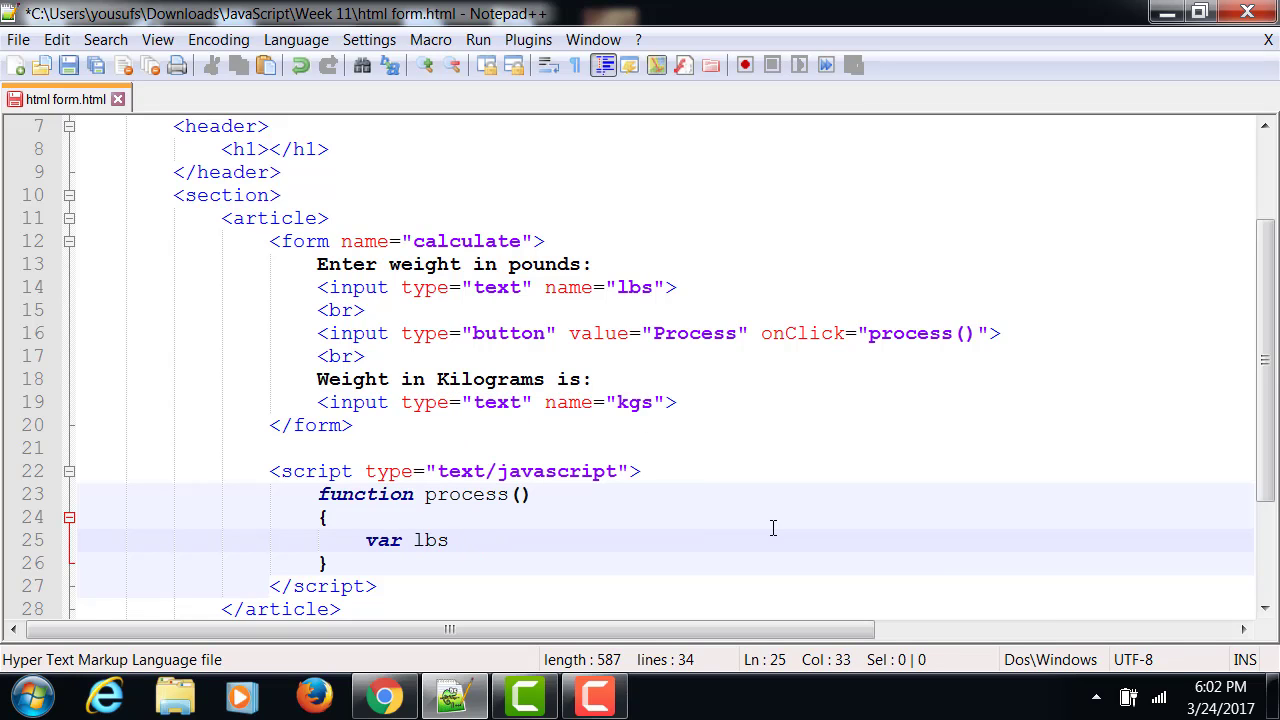
{"action": "type", "text": "Var ="}
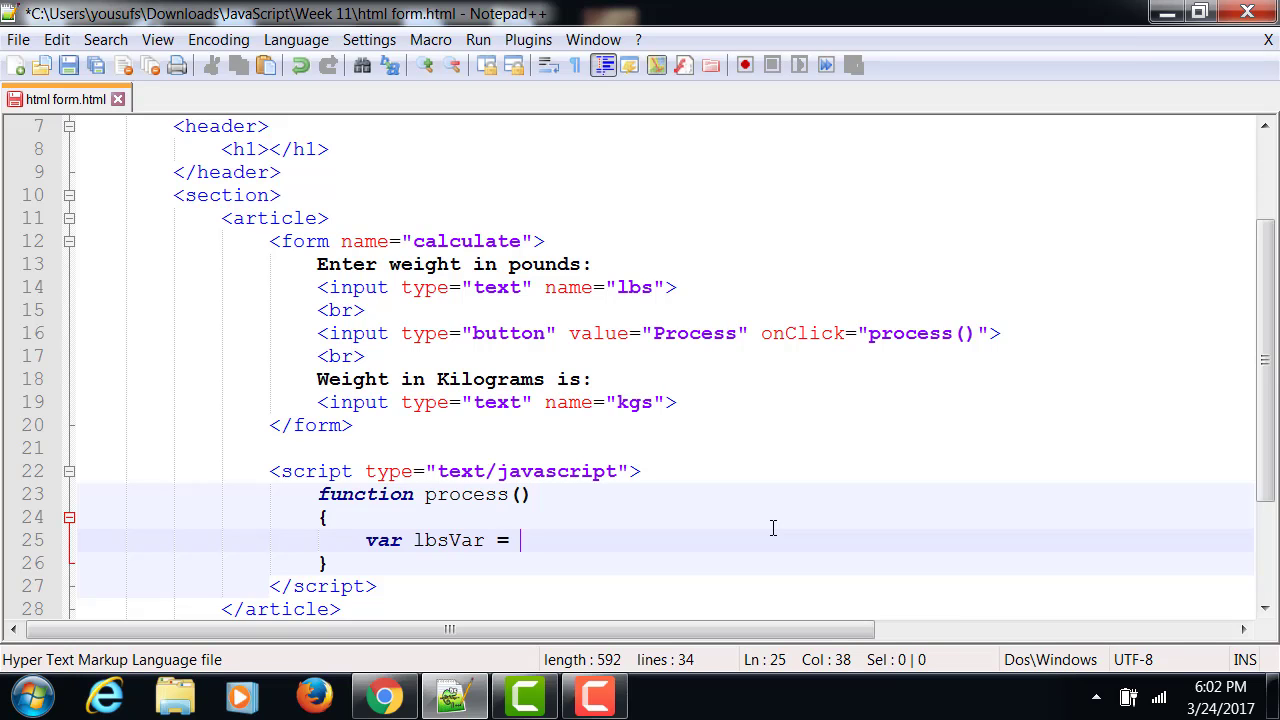
{"action": "type", "text": "docume"}
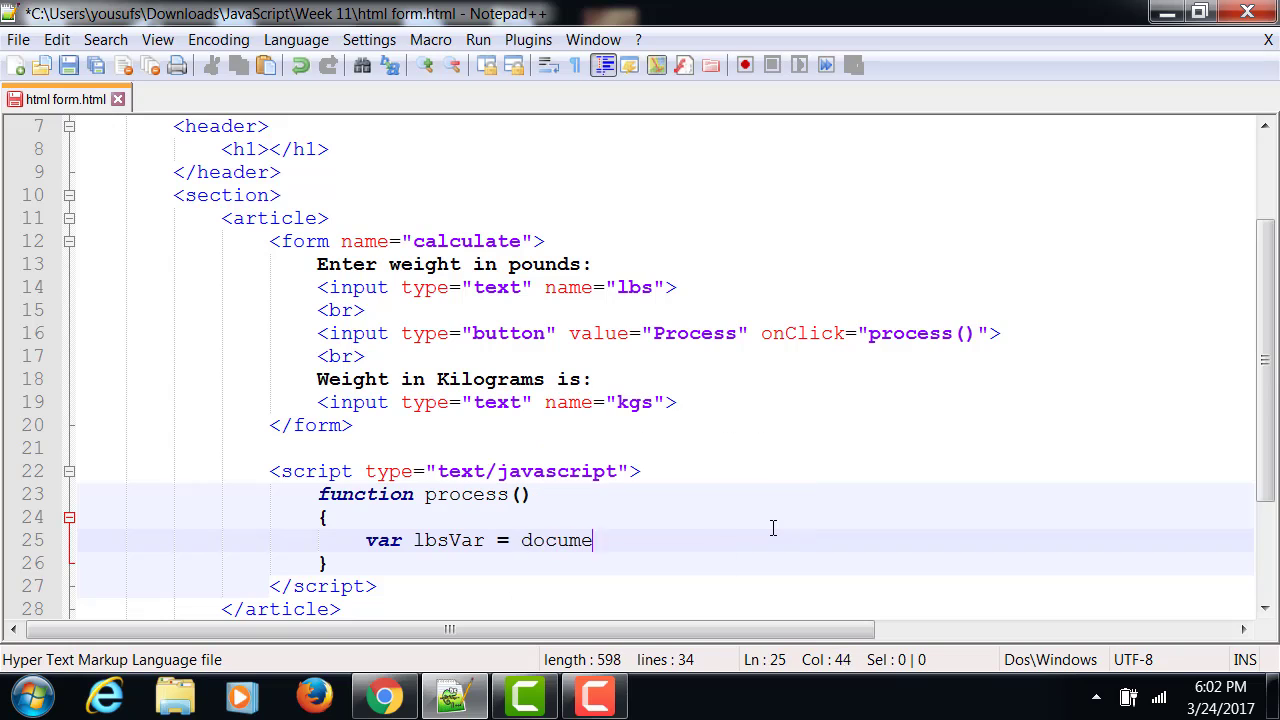
{"action": "type", "text": "nt"}
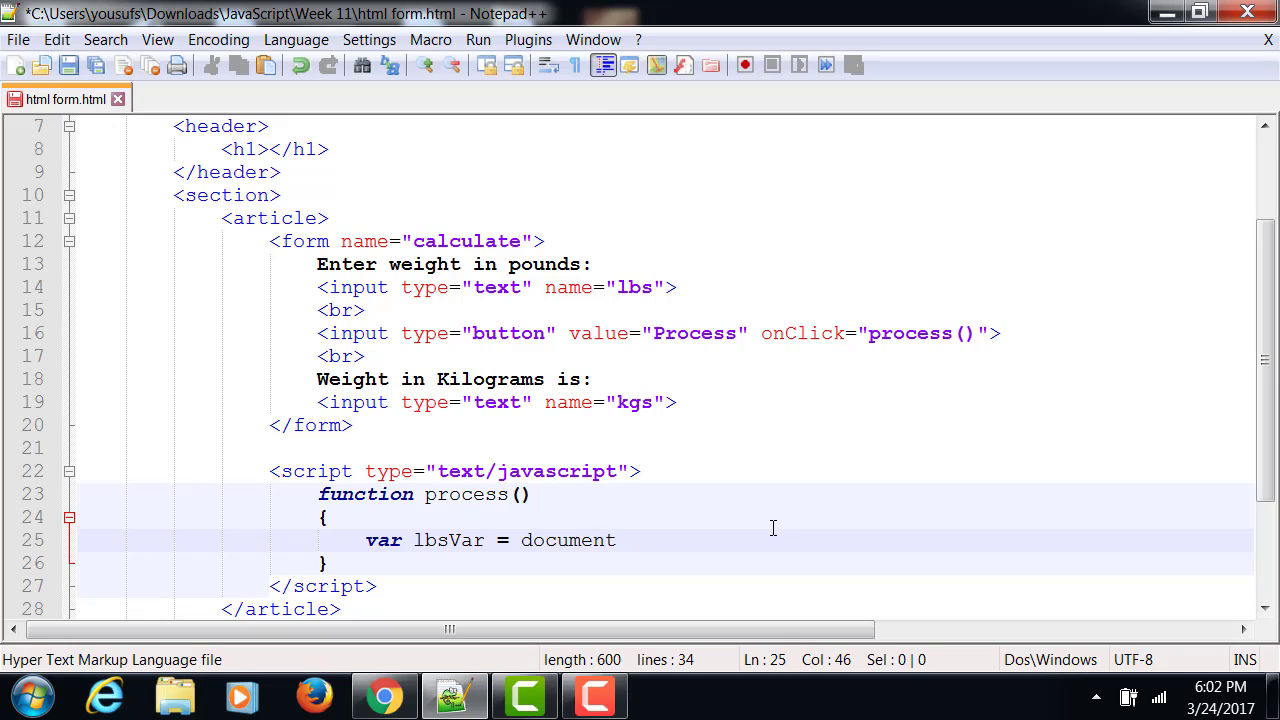
{"action": "type", "text": ".calculate"}
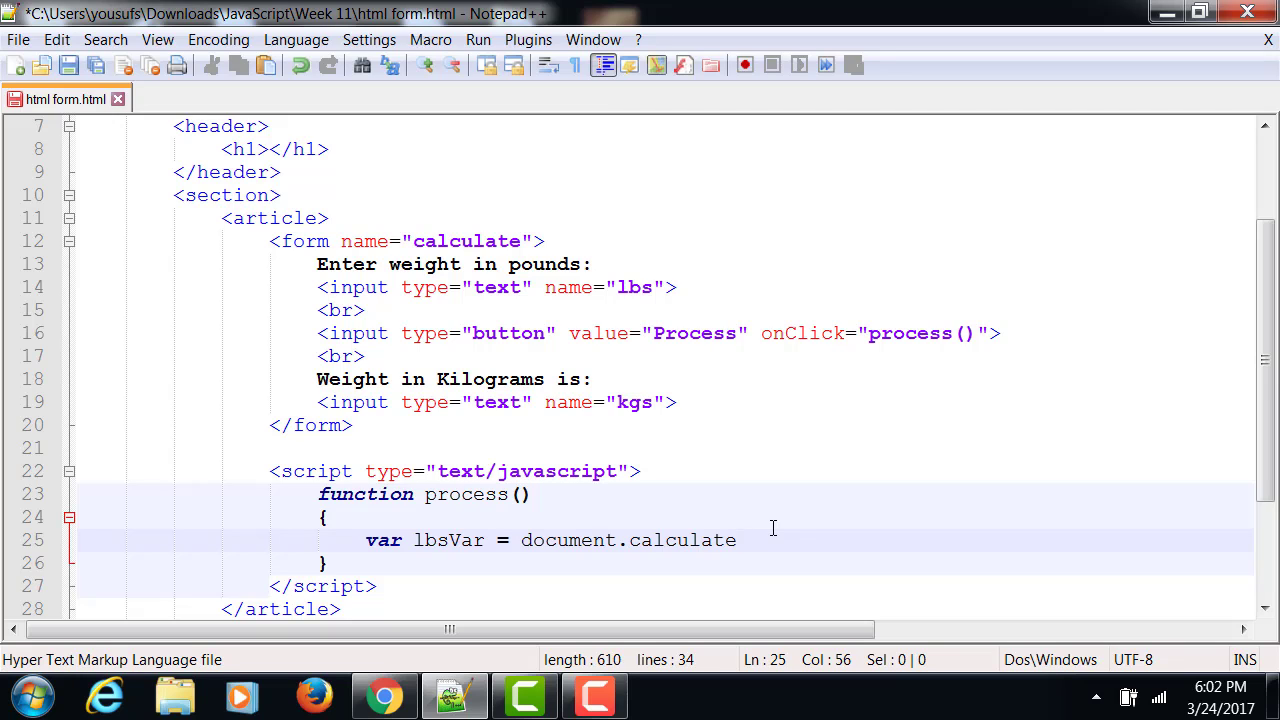
{"action": "type", "text": ".lbs"}
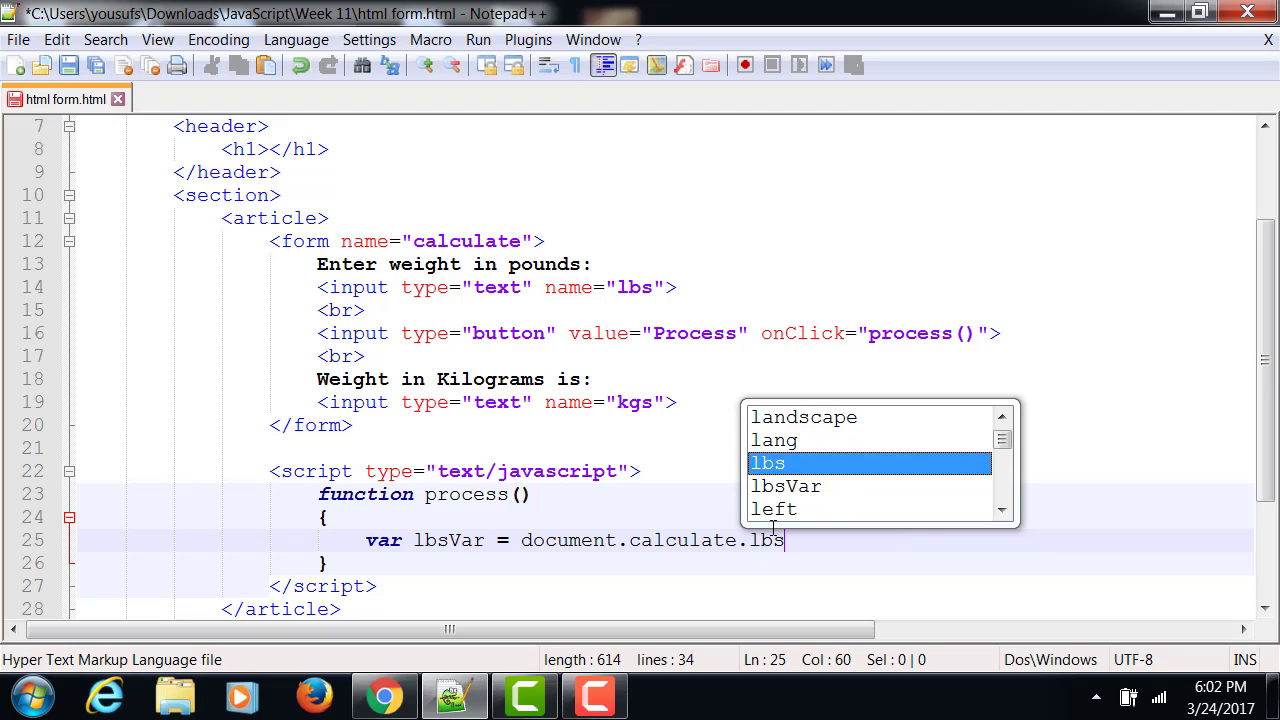
{"action": "mouse_move", "coordinate": [925, 535]}
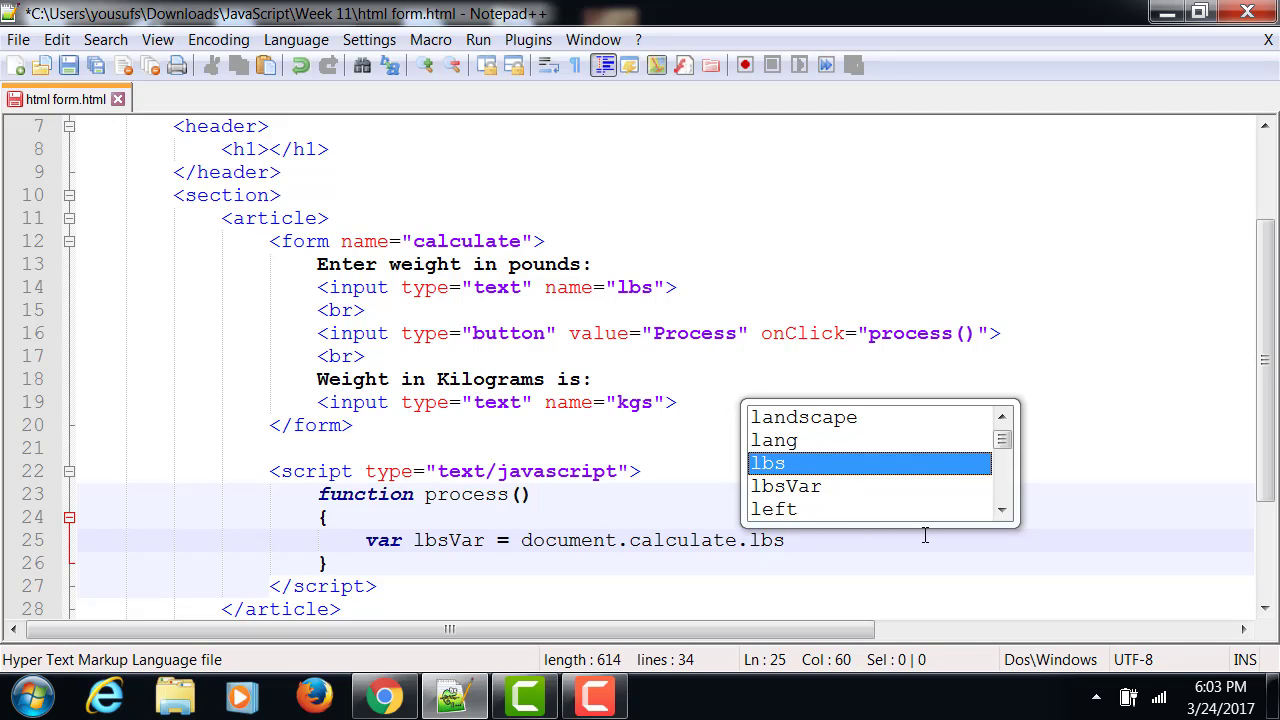
{"action": "type", "text": ".value"}
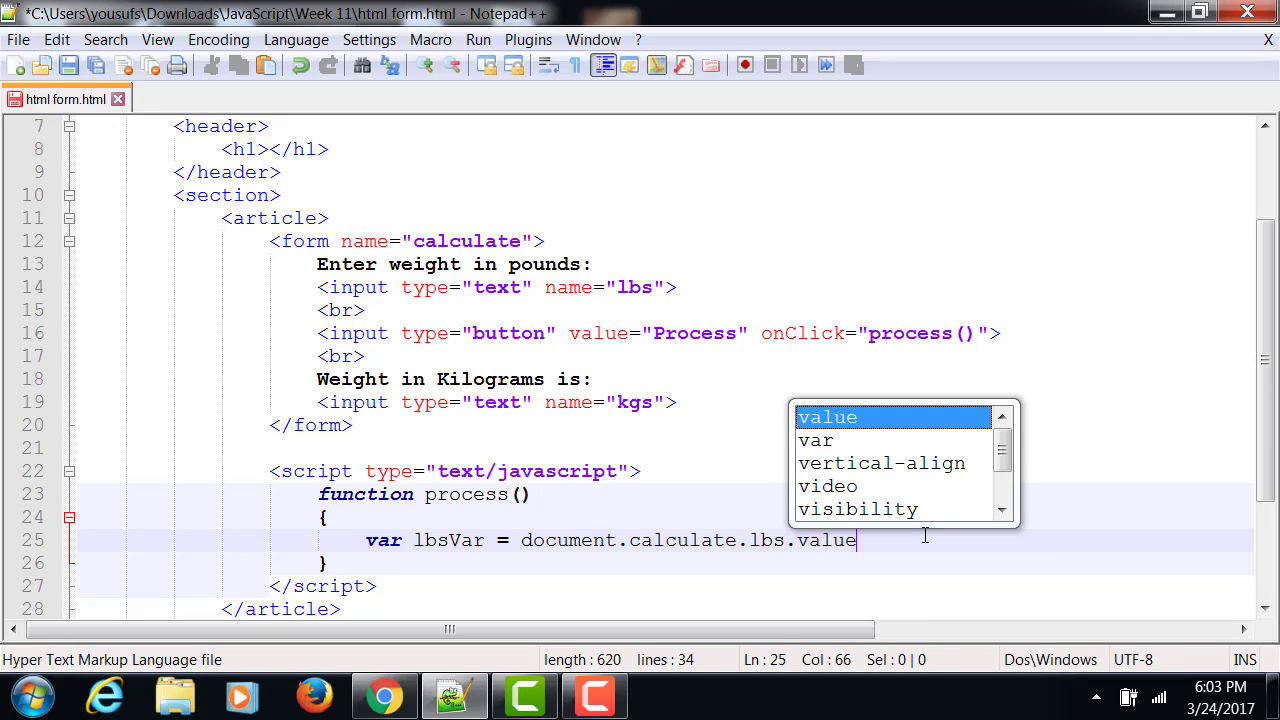
{"action": "type", "text": ";"}
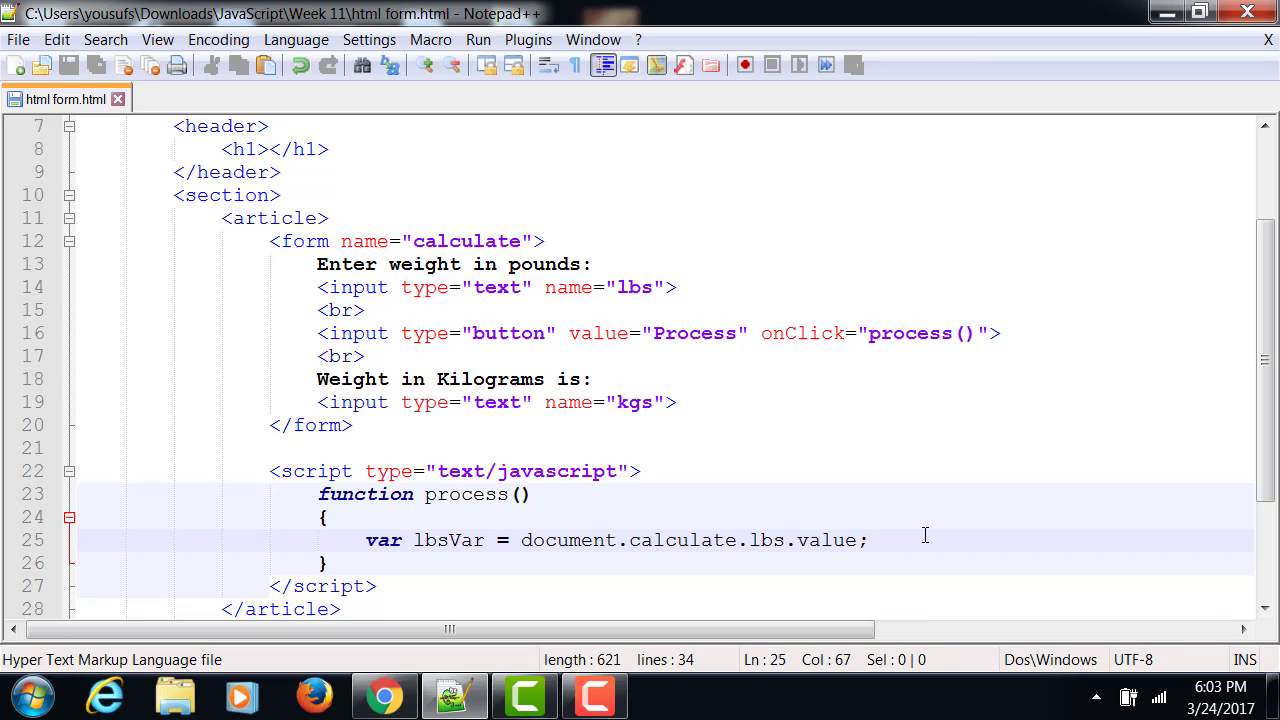
{"action": "left_click", "coordinate": [869, 540]}
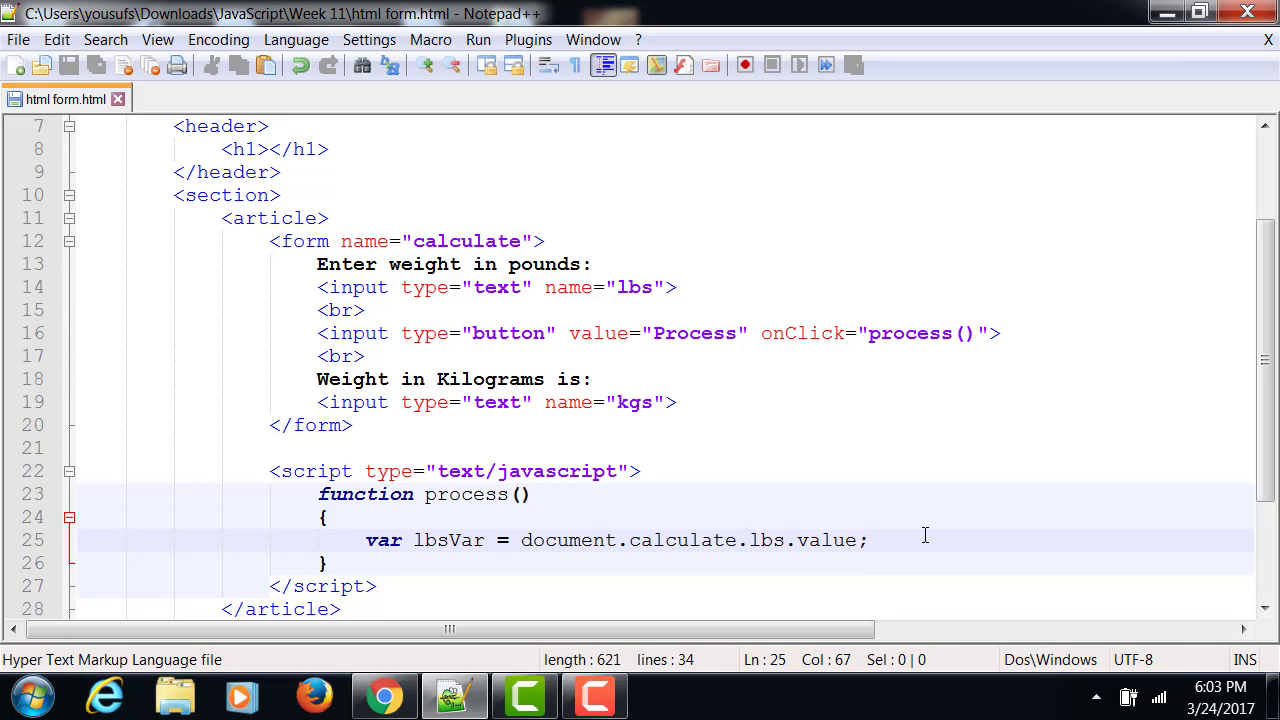
{"action": "left_click", "coordinate": [867, 540]}
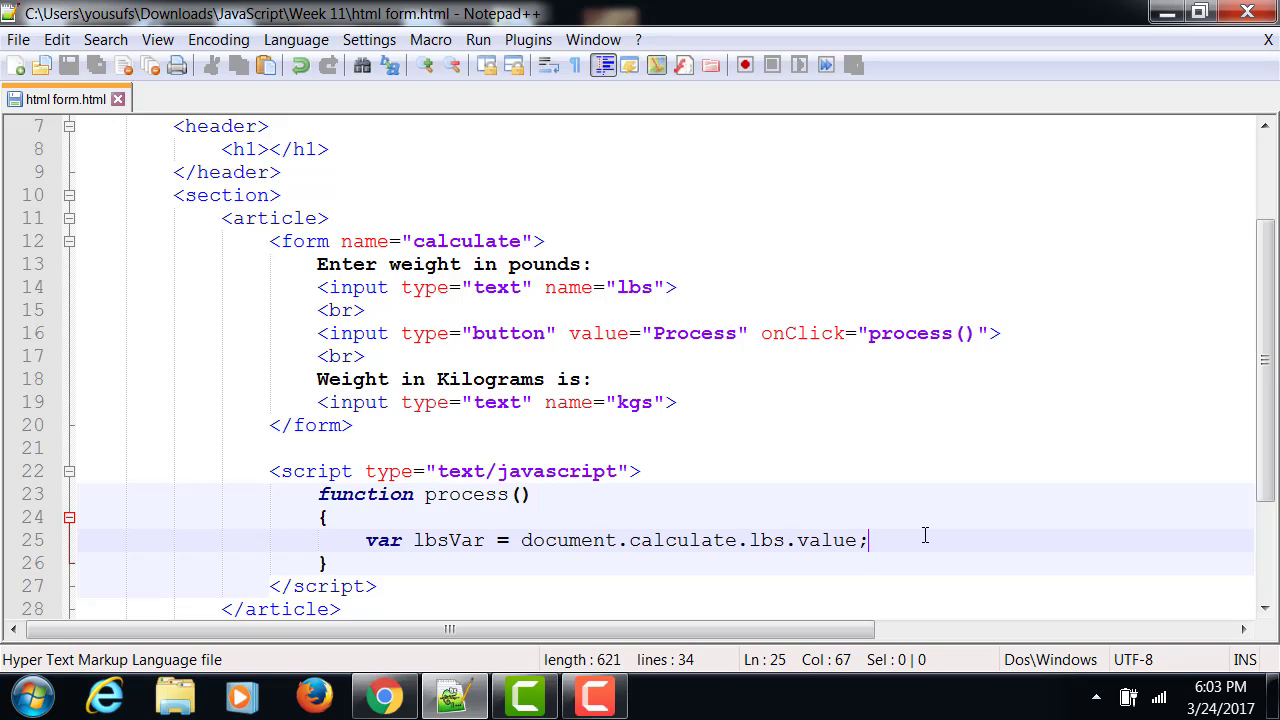
Wrap document.calculate.lbs.value in parseFloat( ) on the lbsVar line.
{"action": "type", "text": ")"}
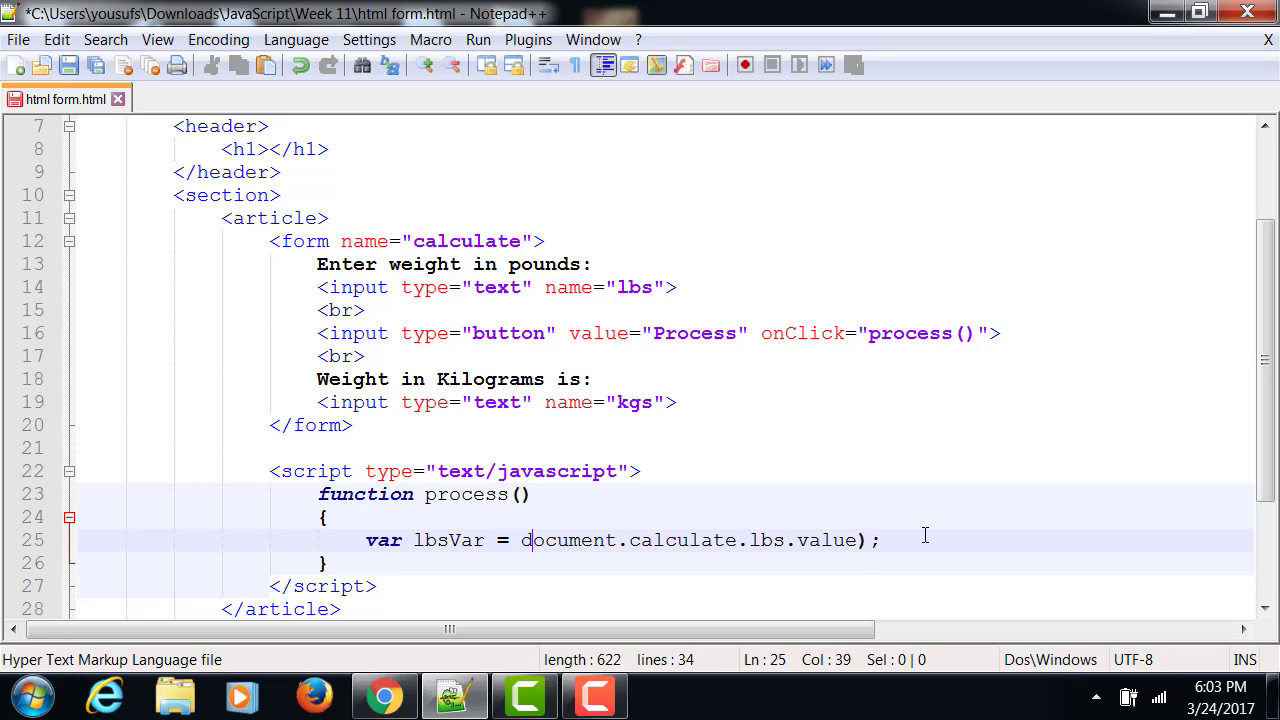
{"action": "type", "text": "("}
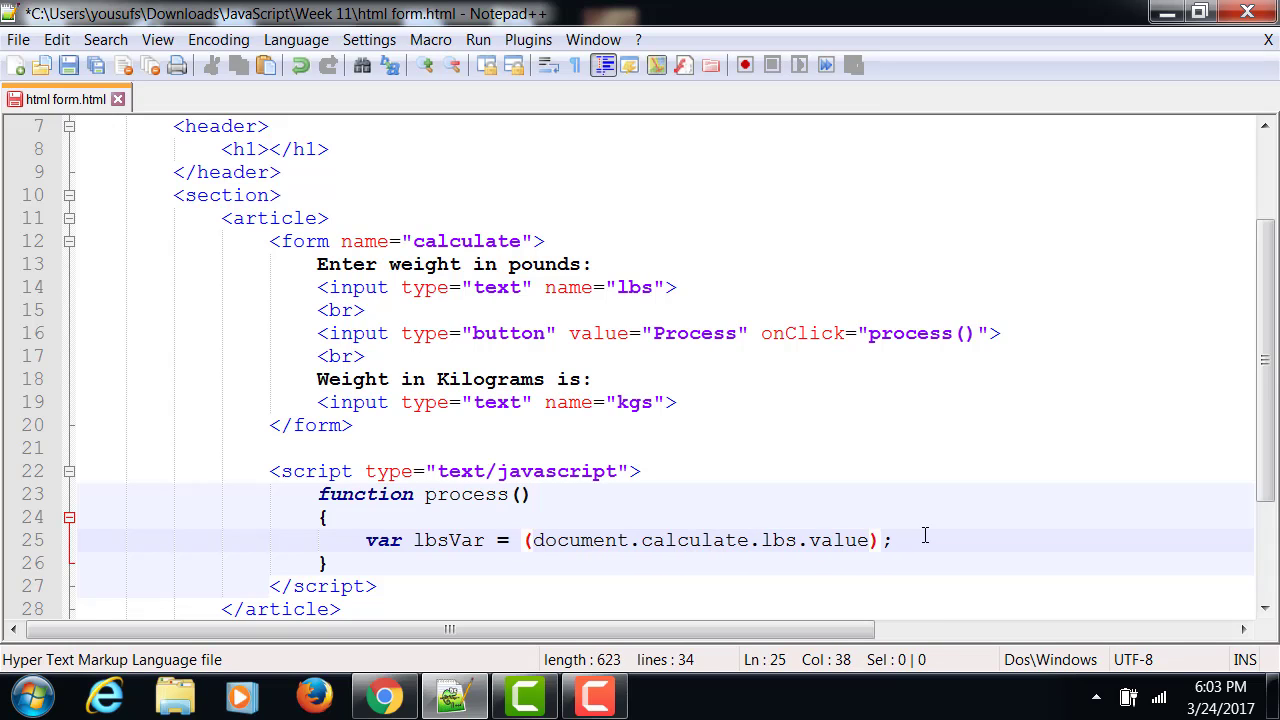
{"action": "type", "text": "Integ"}
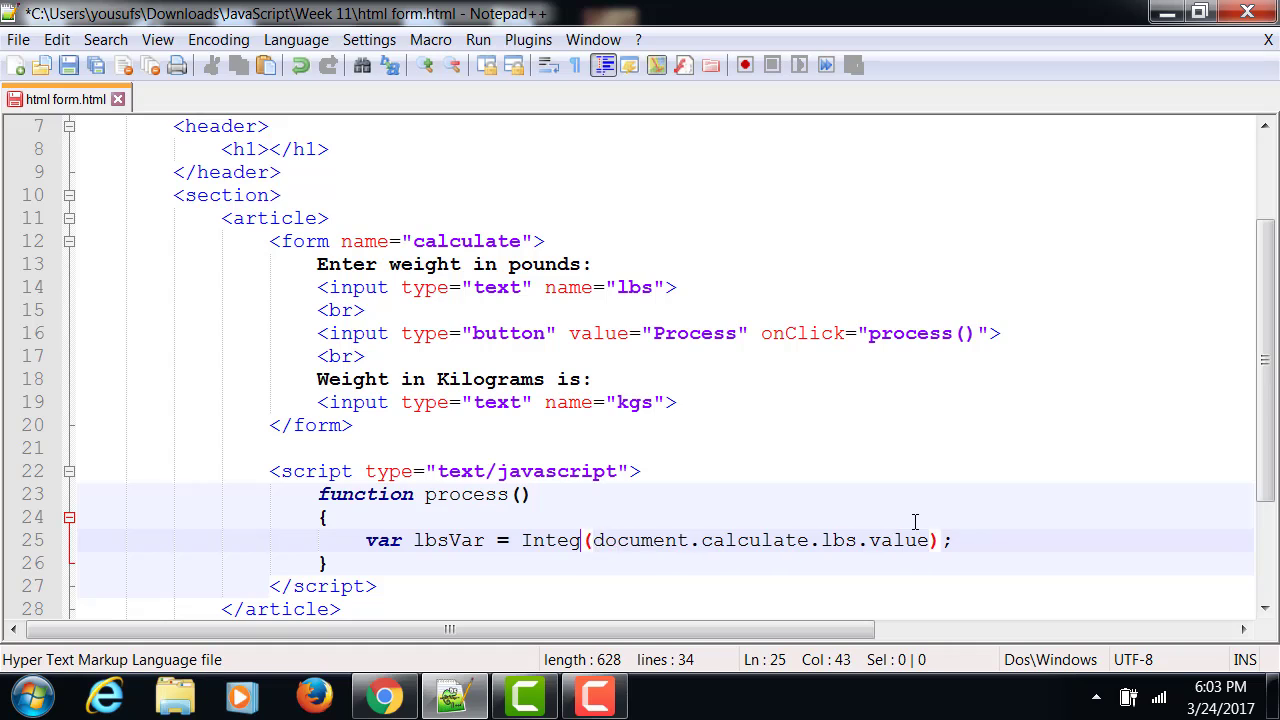
{"action": "type", "text": "parseFloa"}
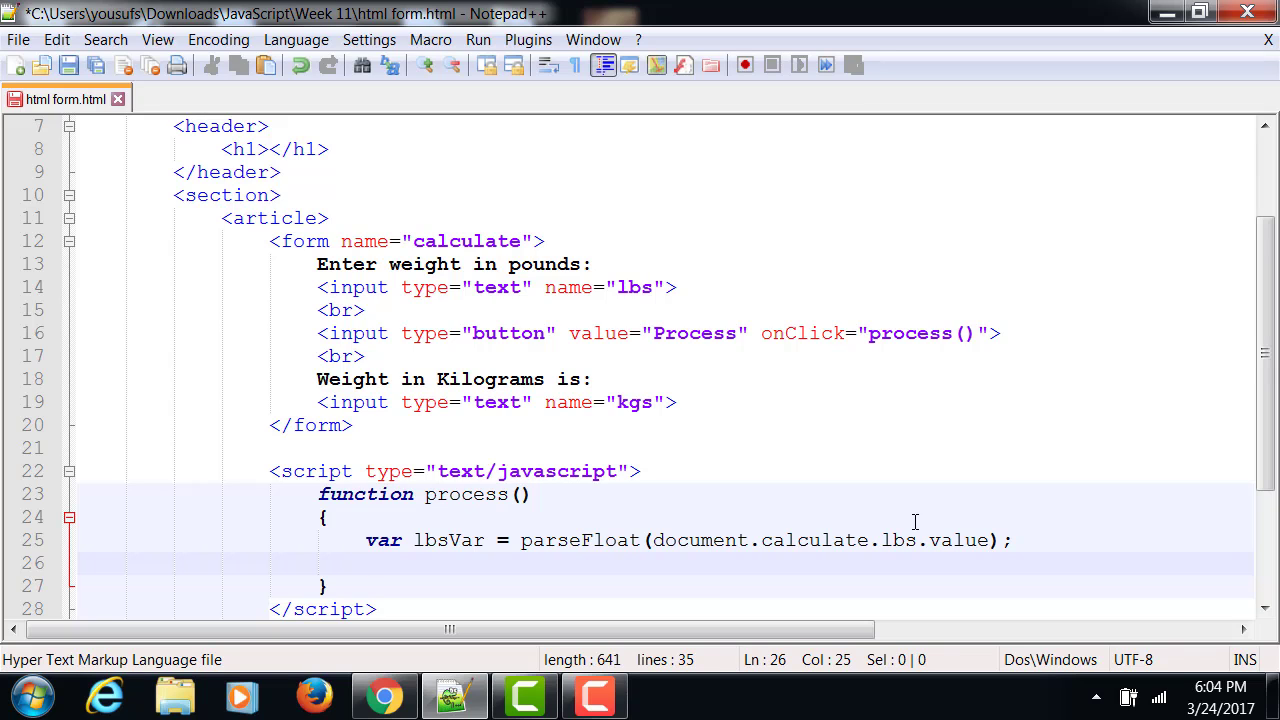
Add var kgsVar = lbsVar/2.2; below the lbsVar line and save.
{"action": "type", "text": "var kgsVar ="}
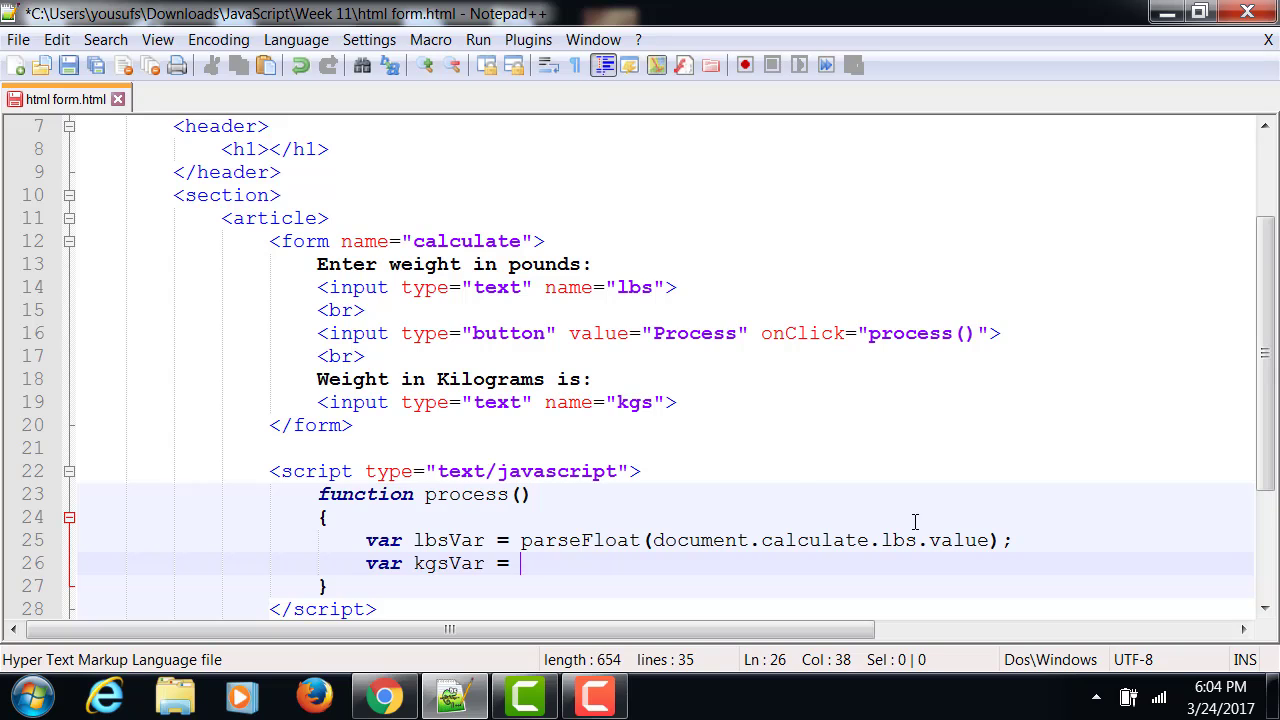
{"action": "type", "text": "lb"}
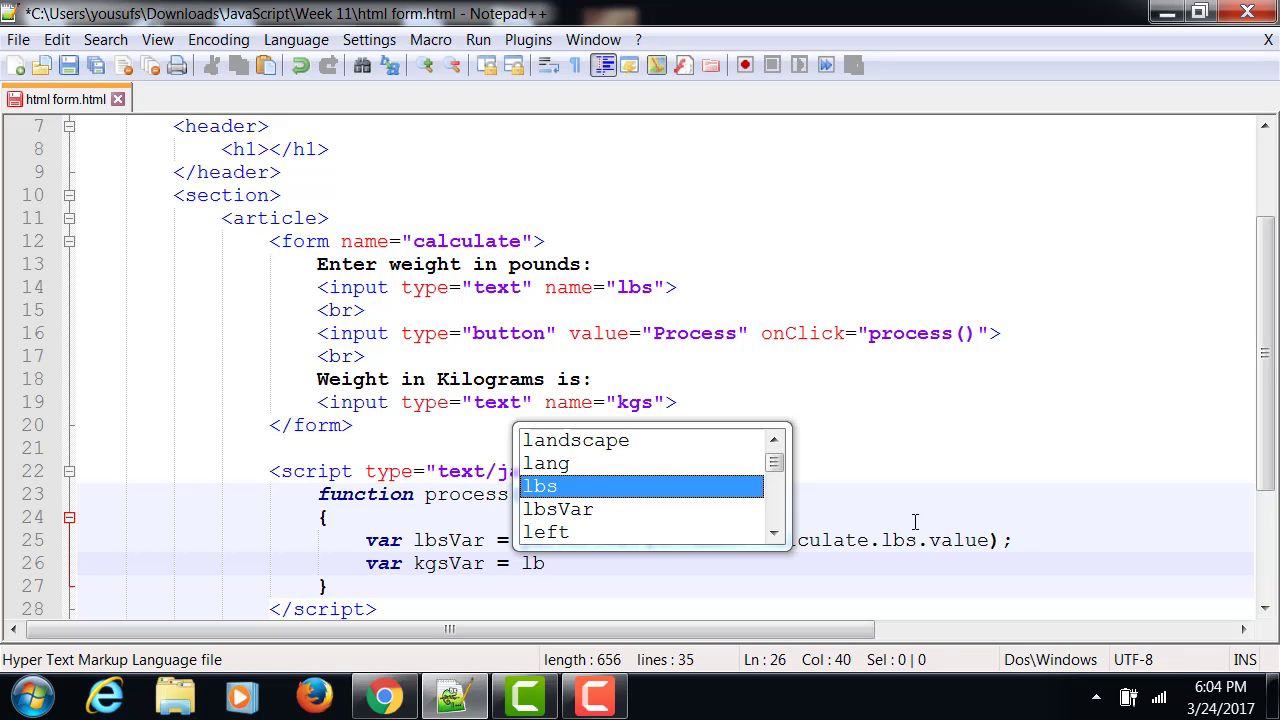
{"action": "type", "text": "s"}
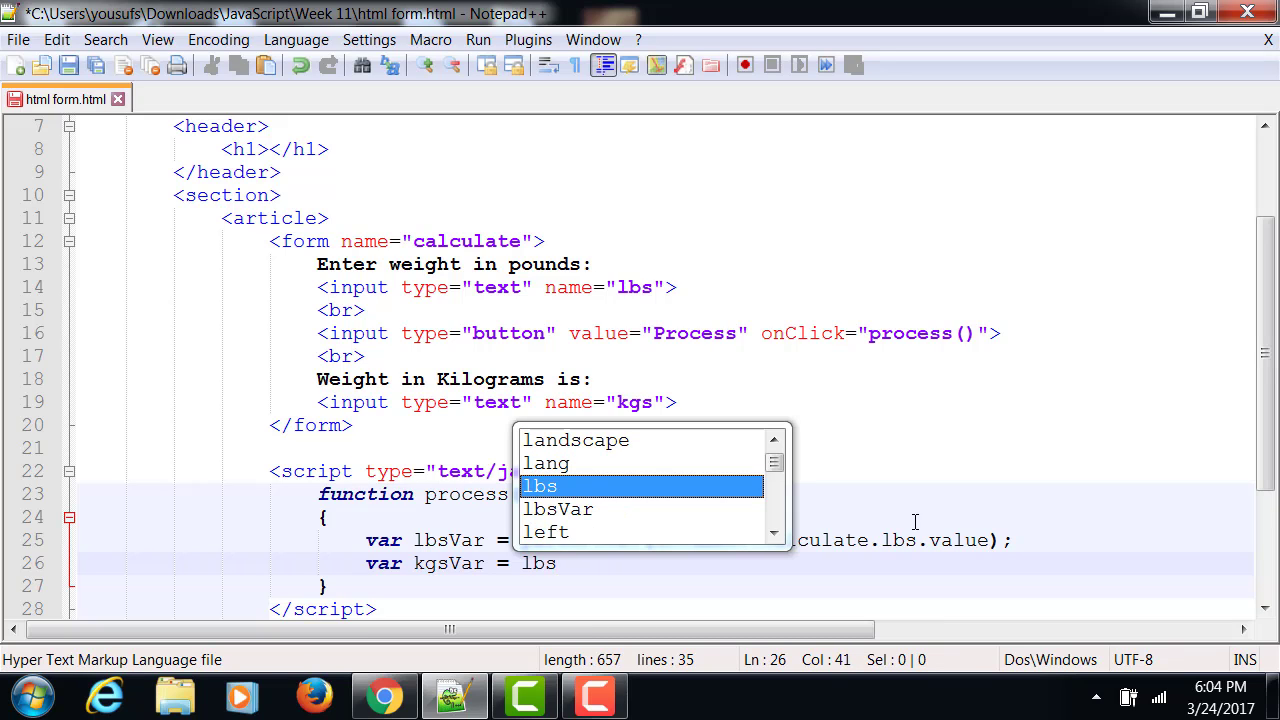
{"action": "type", "text": "/"}
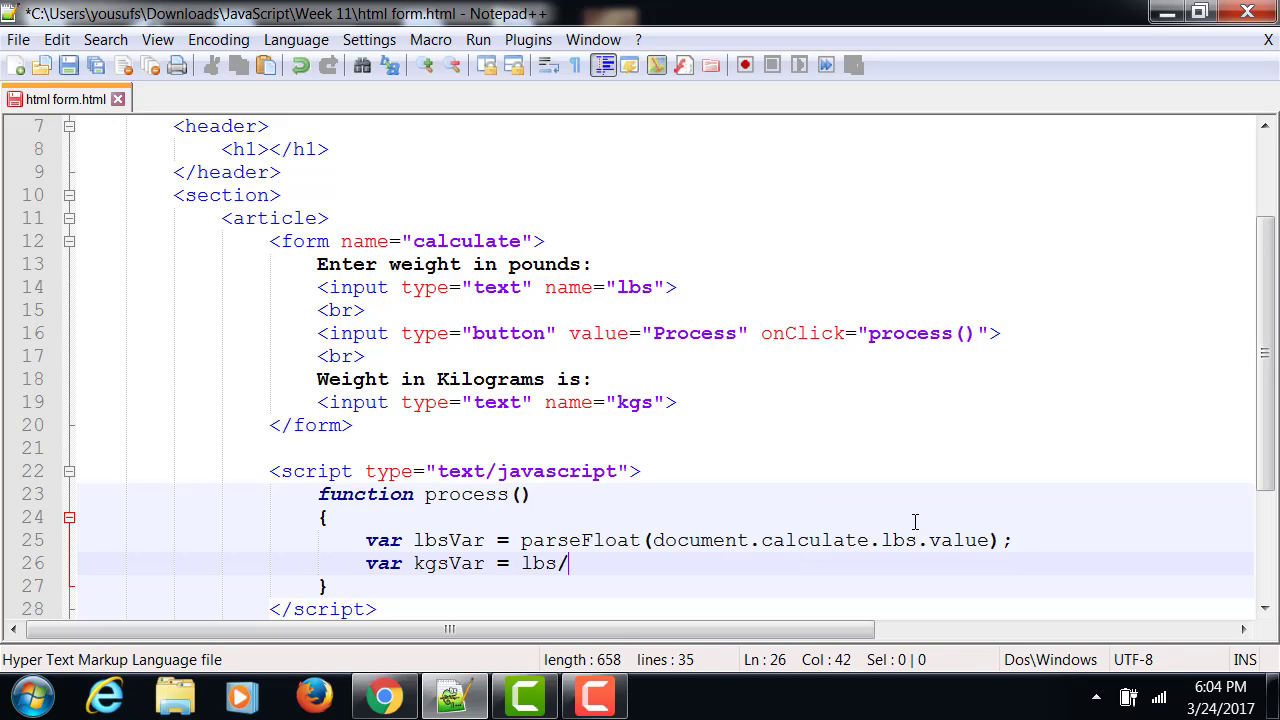
{"action": "type", "text": "2.2;"}
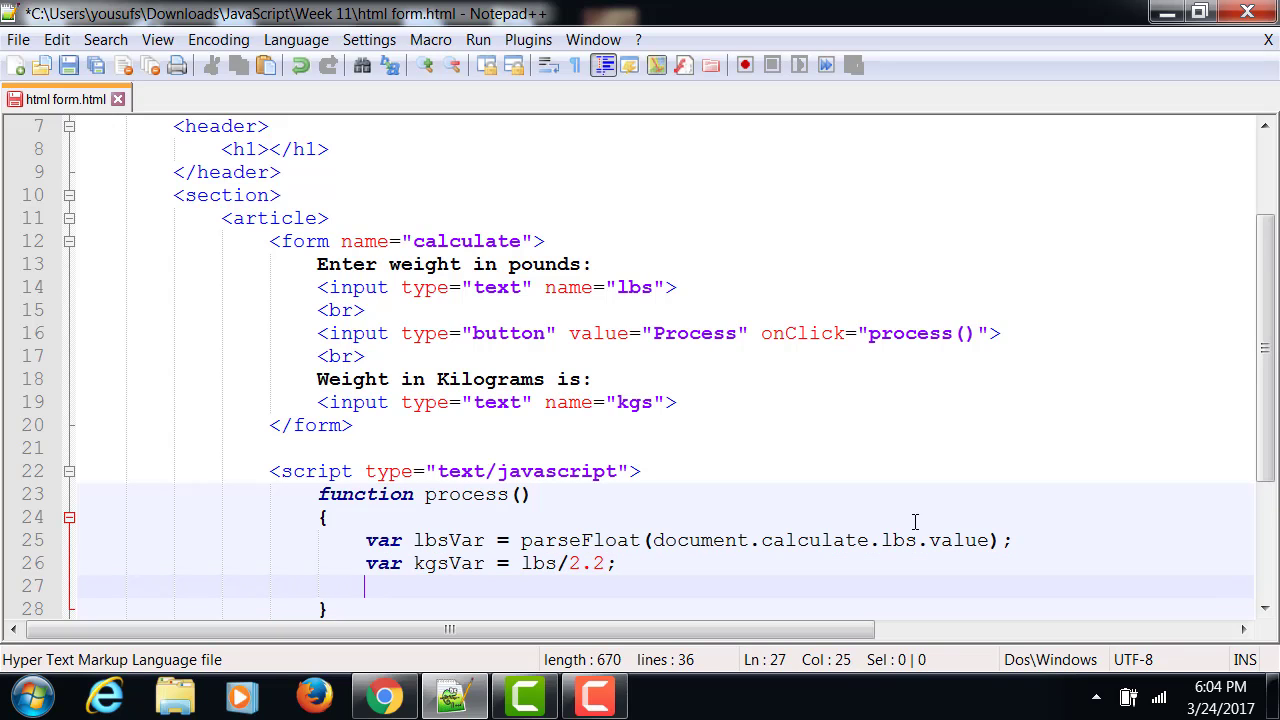
{"action": "type", "text": "lbs"}
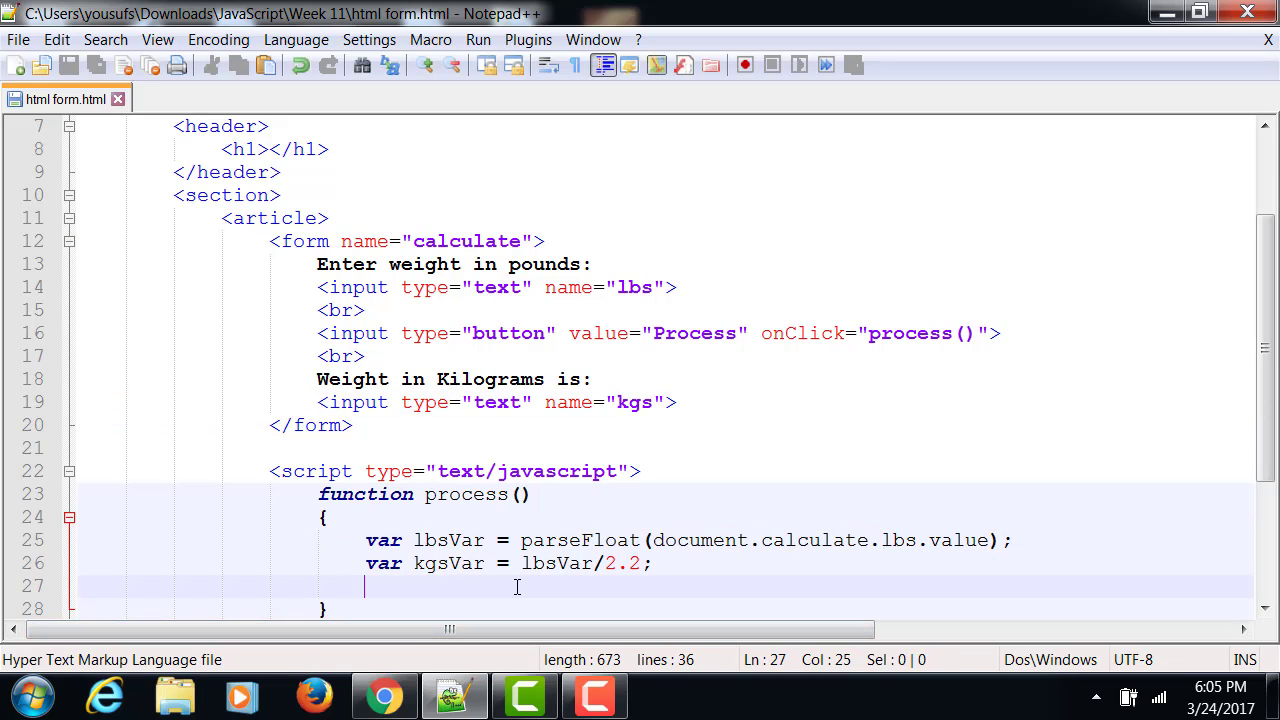
Add document.calculate.kgs.value = kgsVar; as process()'s last line and save.
{"action": "type", "text": "document.calculate."}
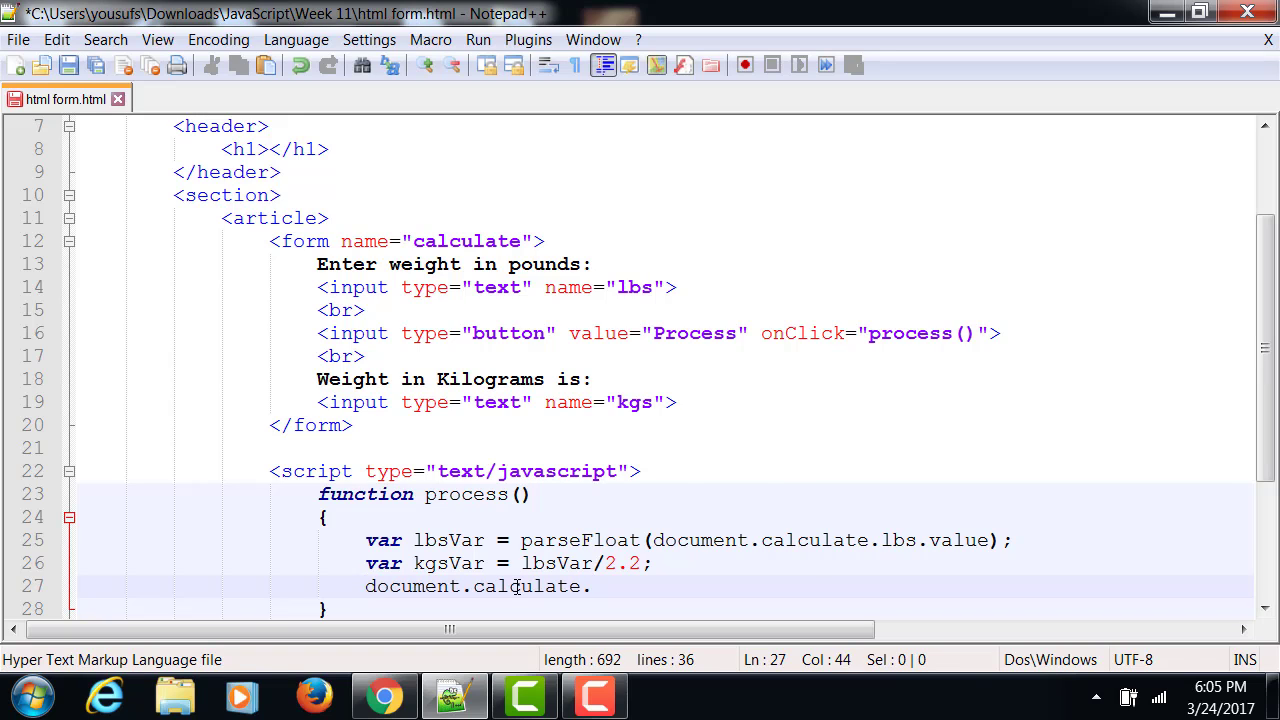
{"action": "type", "text": "kgs.value"}
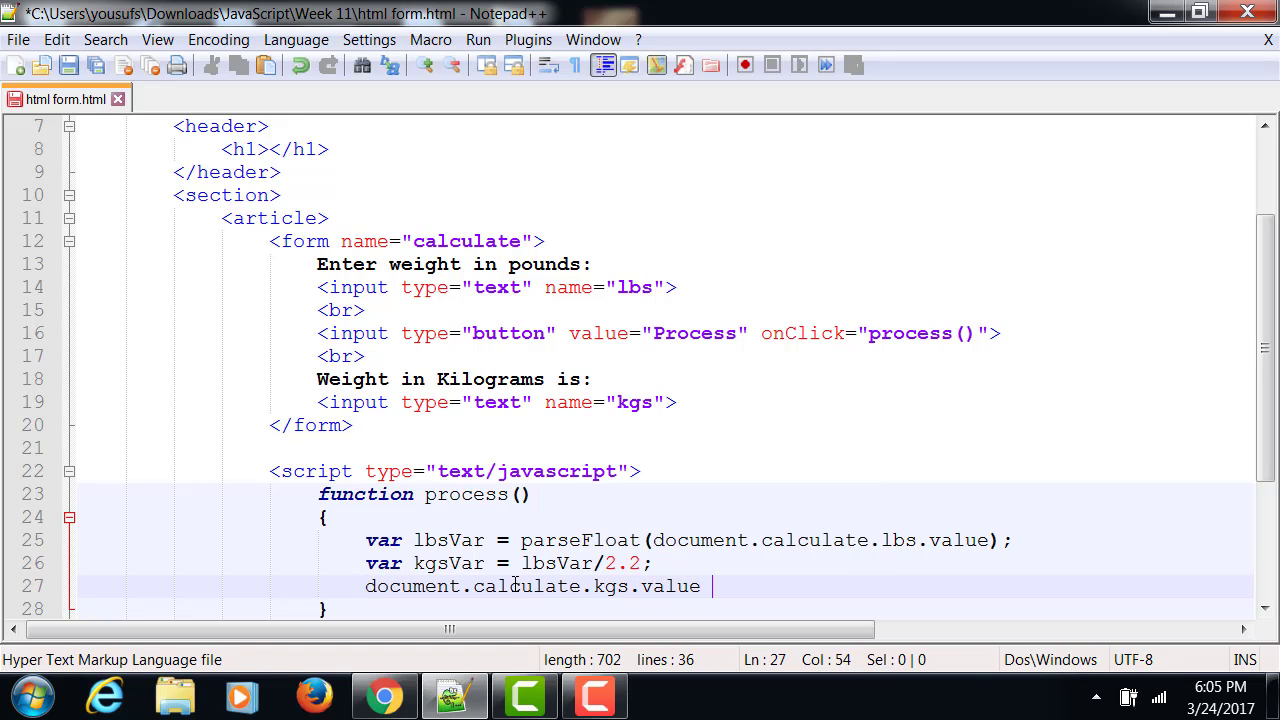
{"action": "type", "text": "="}
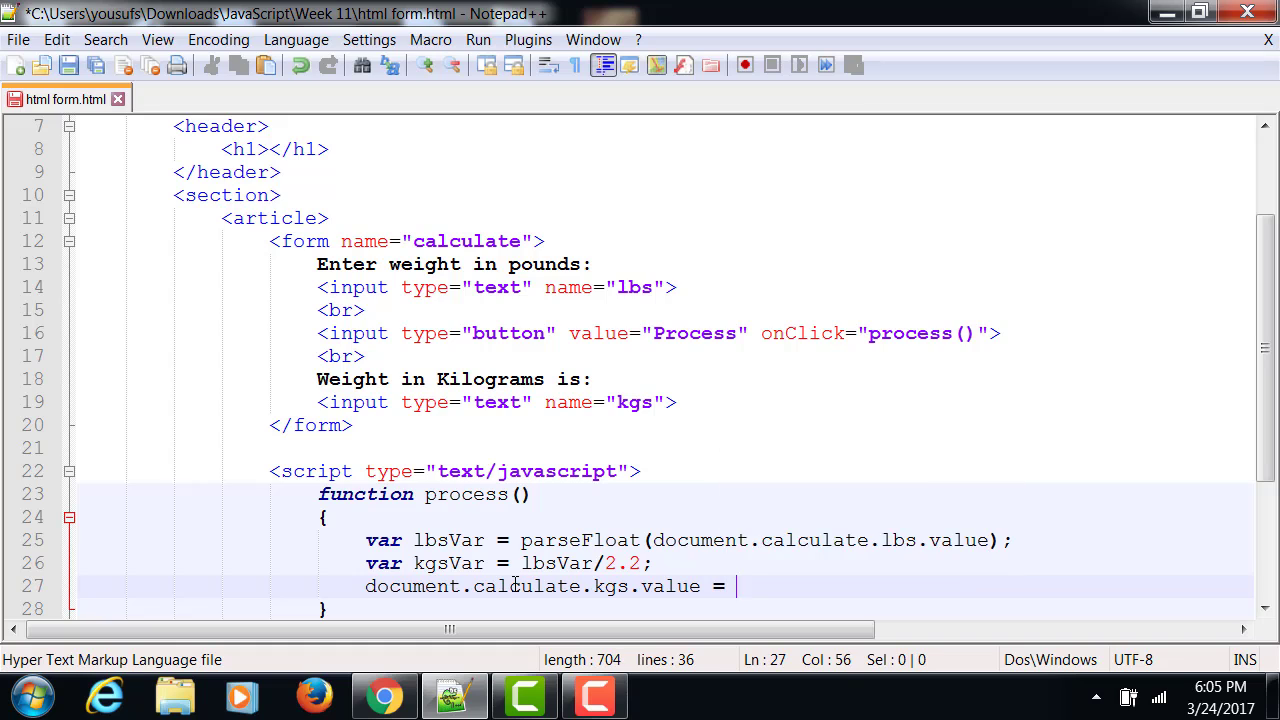
{"action": "type", "text": "kgsVar;"}
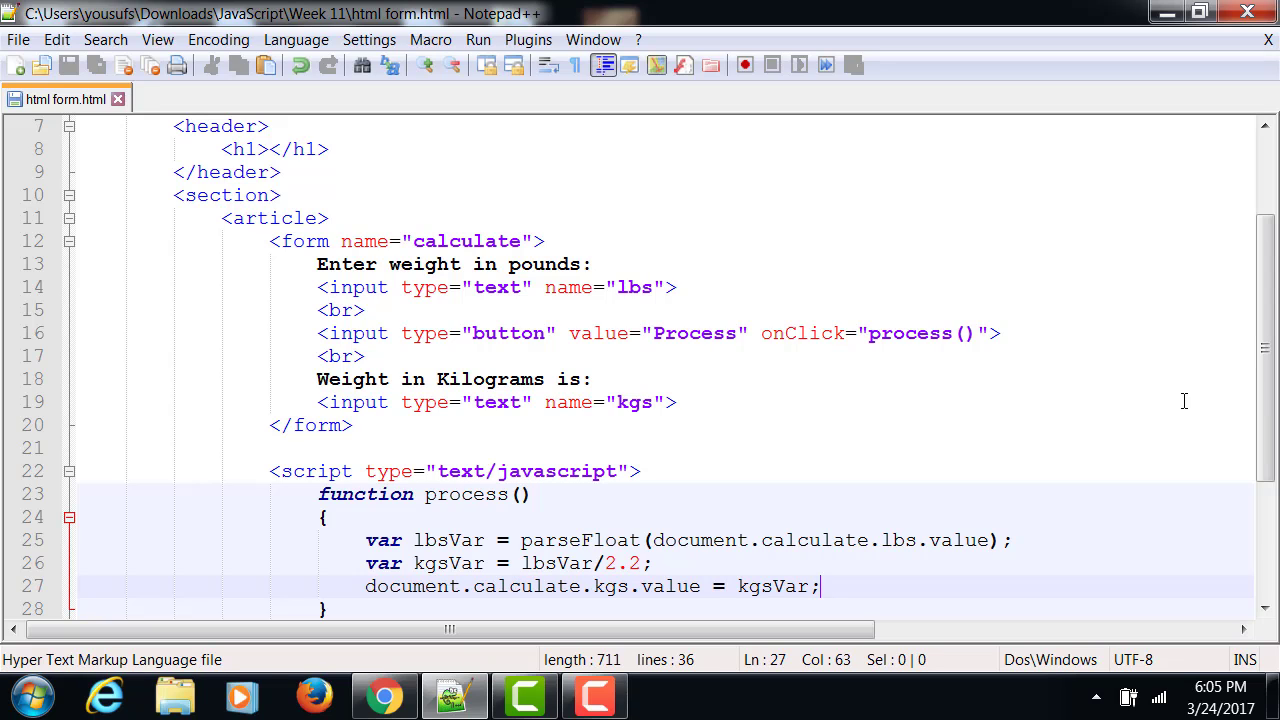
{"action": "scroll", "scroll_direction": "down", "scroll_amount": 3}
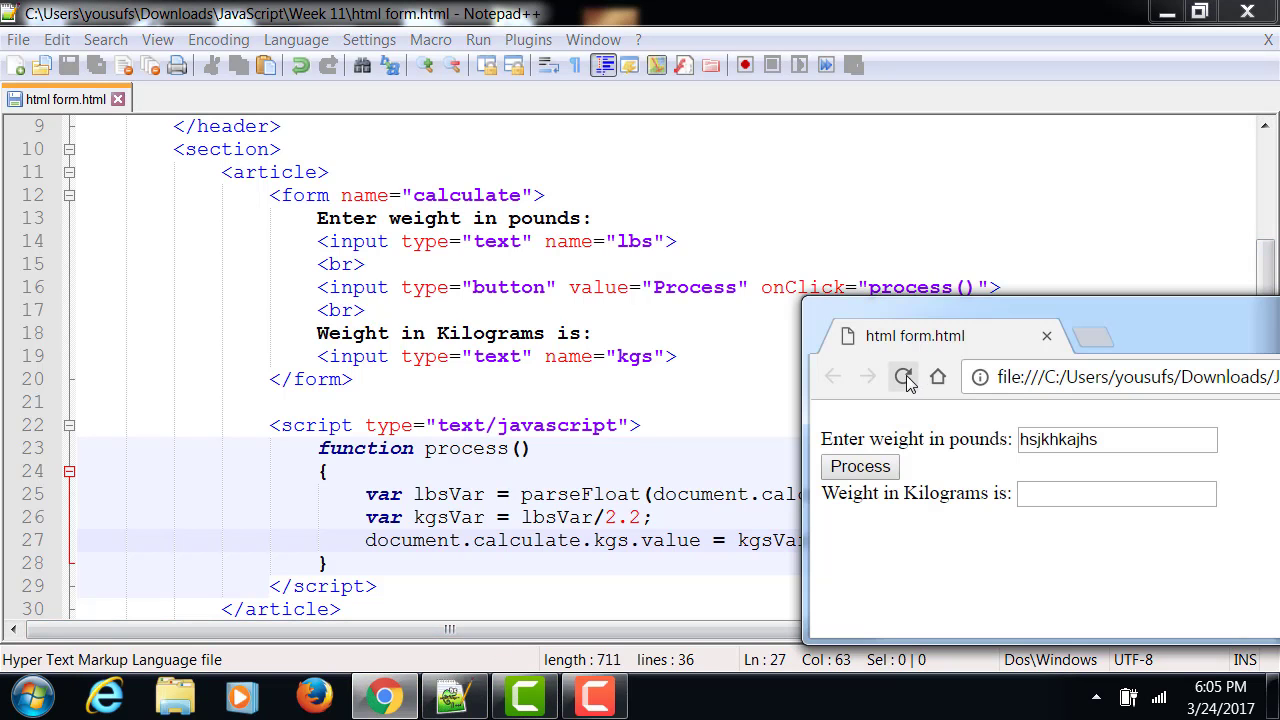
Reload the page in Chrome and convert 45.67 pounds with Process.
{"action": "left_click", "coordinate": [903, 377]}
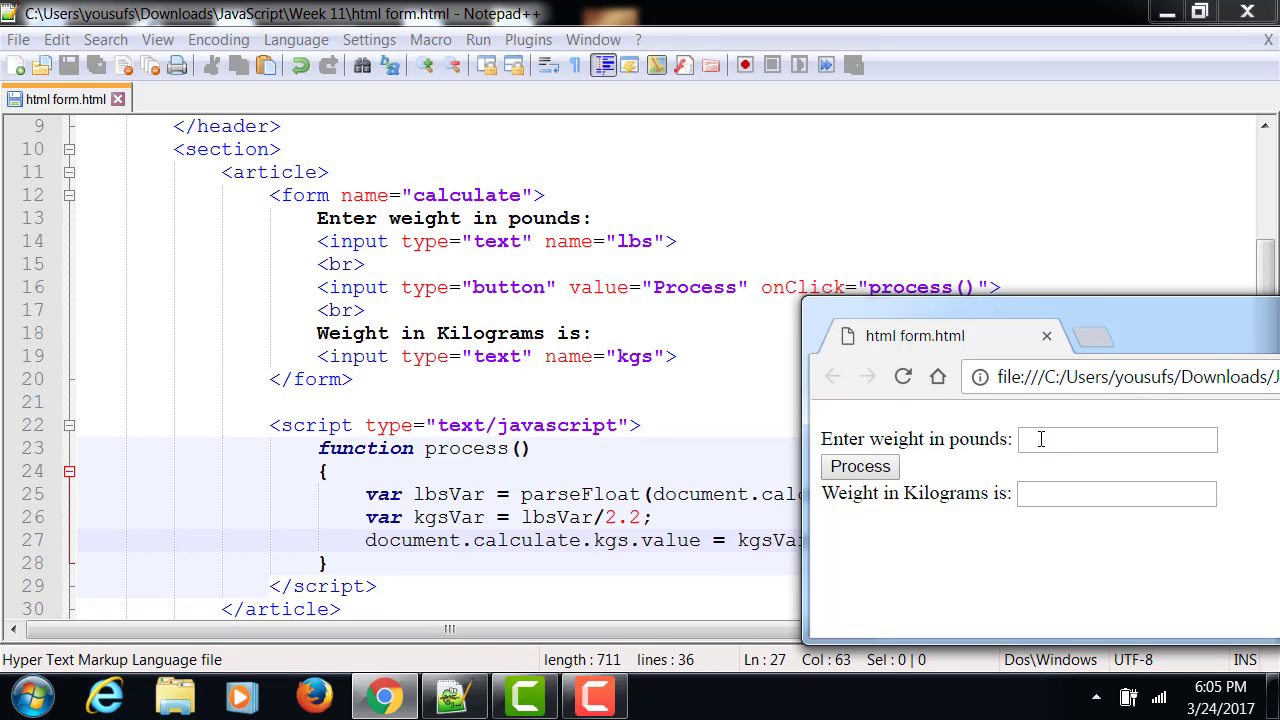
{"action": "left_click", "coordinate": [1117, 439]}
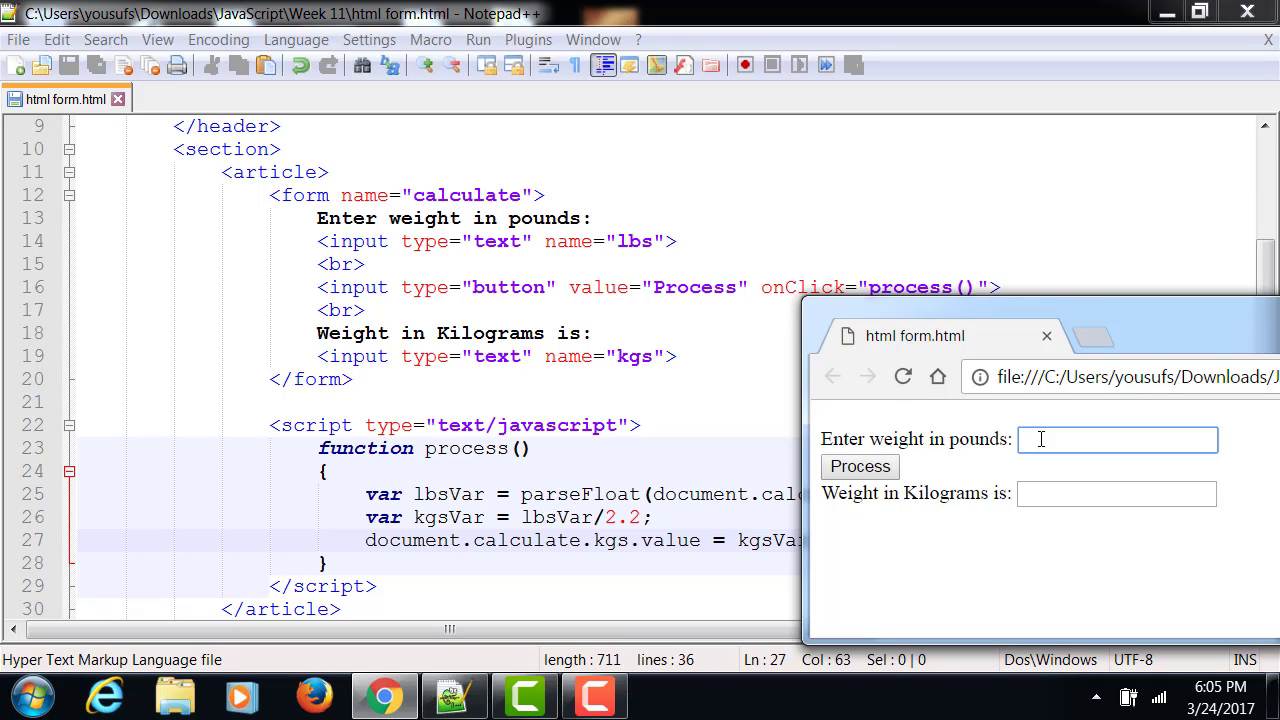
{"action": "type", "text": "45.67"}
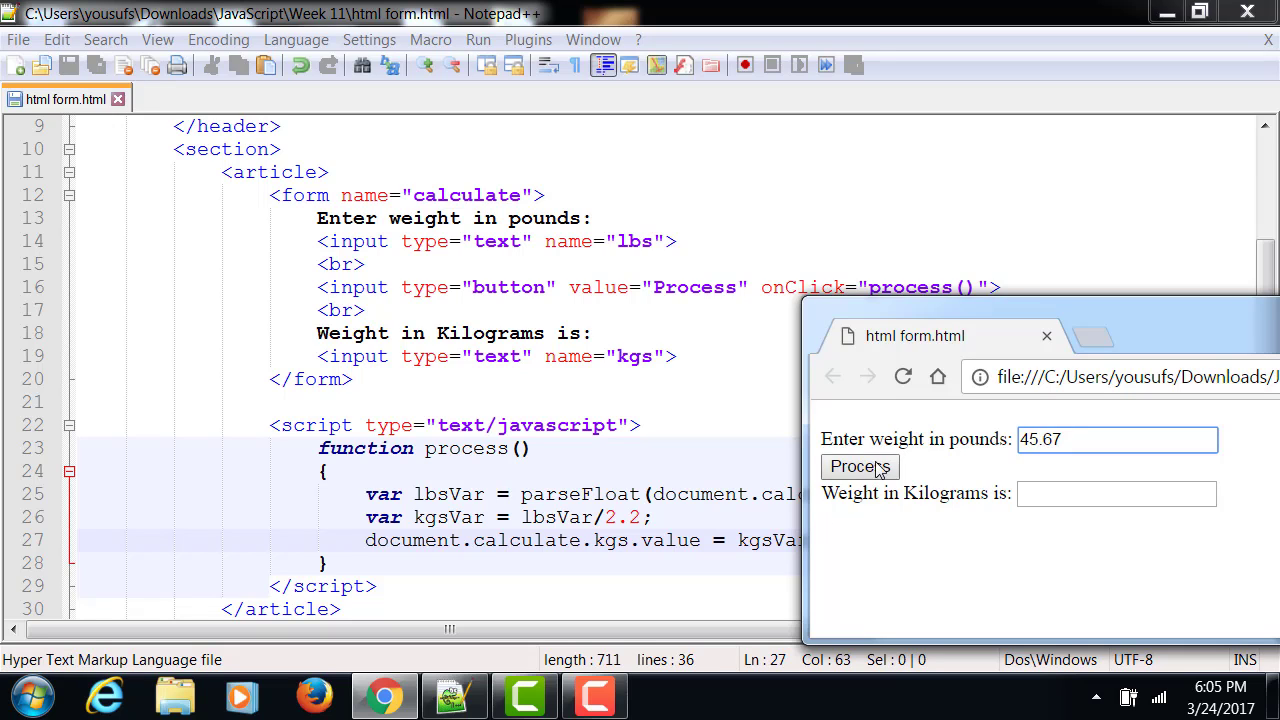
{"action": "left_click", "coordinate": [859, 467]}
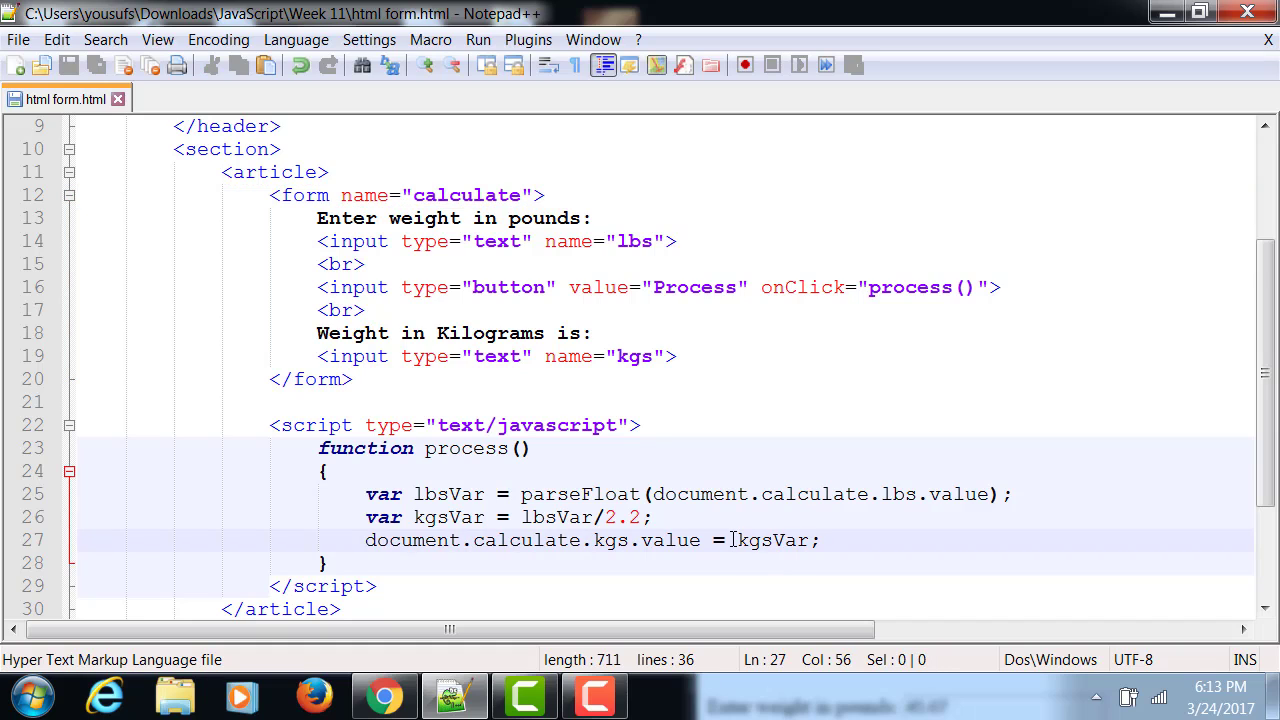
Wrap kgsVar in Math.round( ) on the kgs value line.
{"action": "type", "text": "Math.round"}
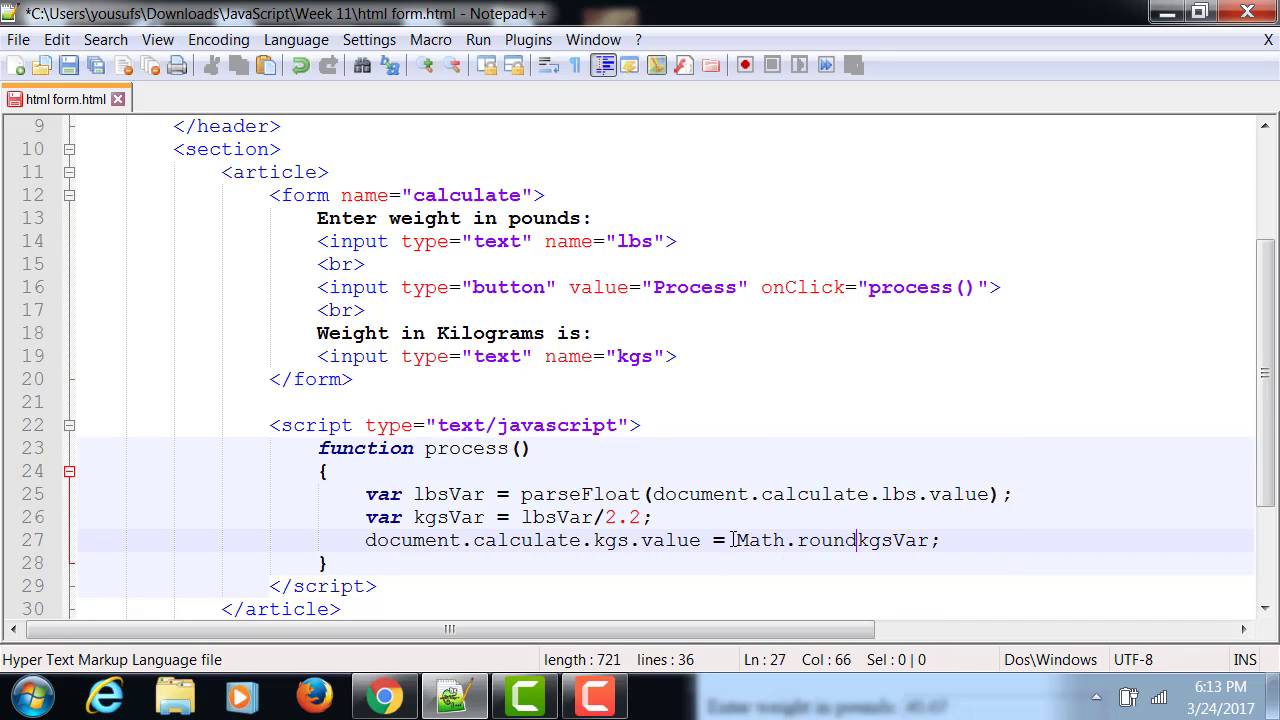
{"action": "type", "text": "("}
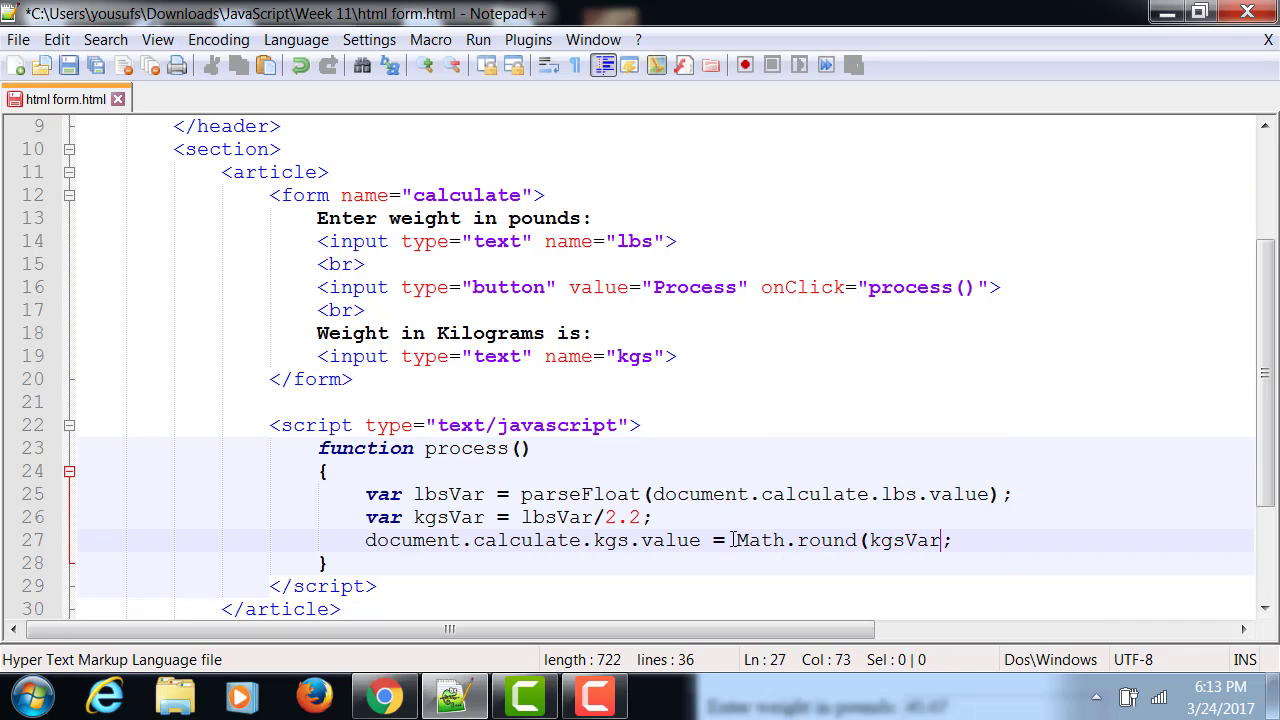
{"action": "type", "text": ")"}
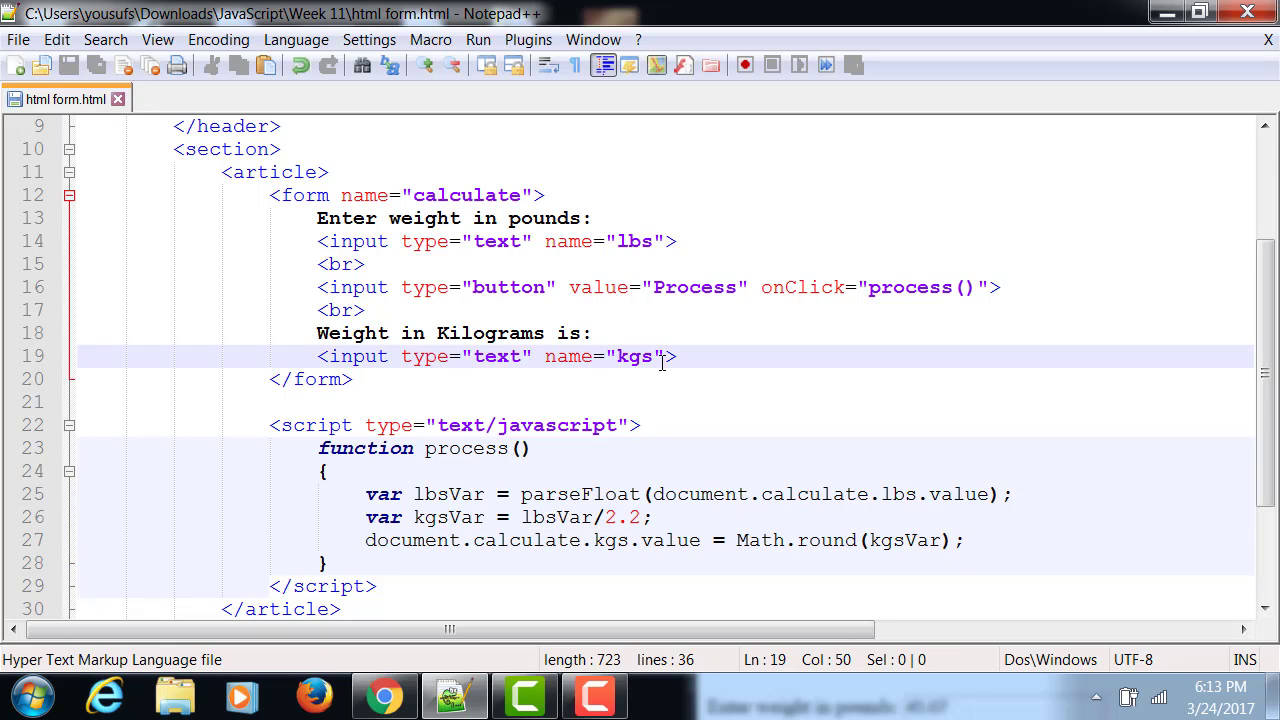
Add readonly="readonly" to the kgs input tag and save.
{"action": "type", "text": "readonly"}
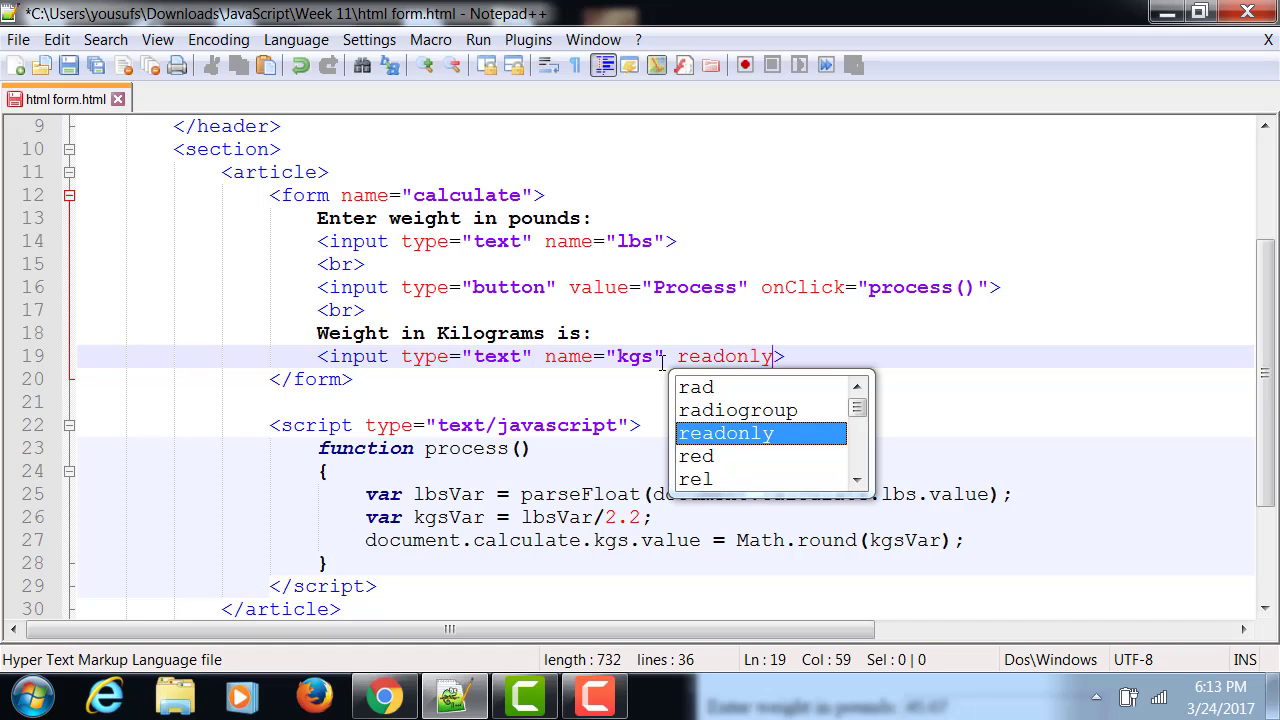
{"action": "type", "text": "=\"readonly"}
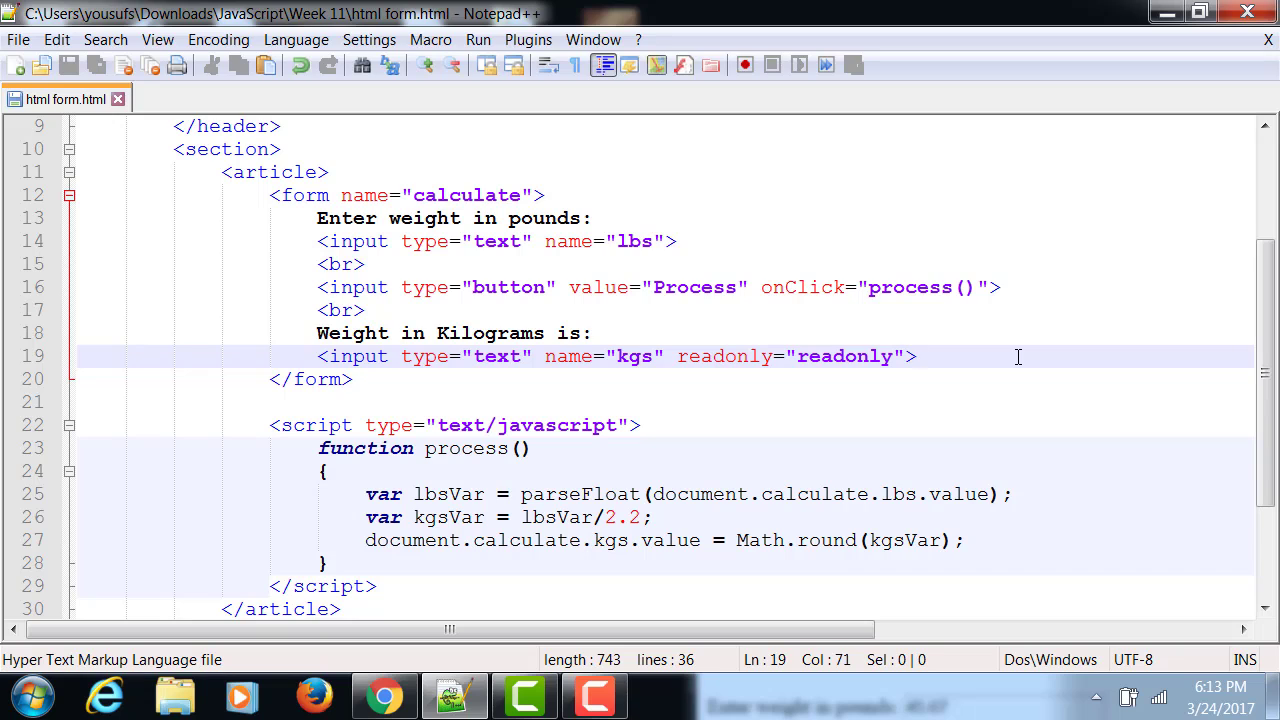
{"action": "left_click", "coordinate": [916, 356]}
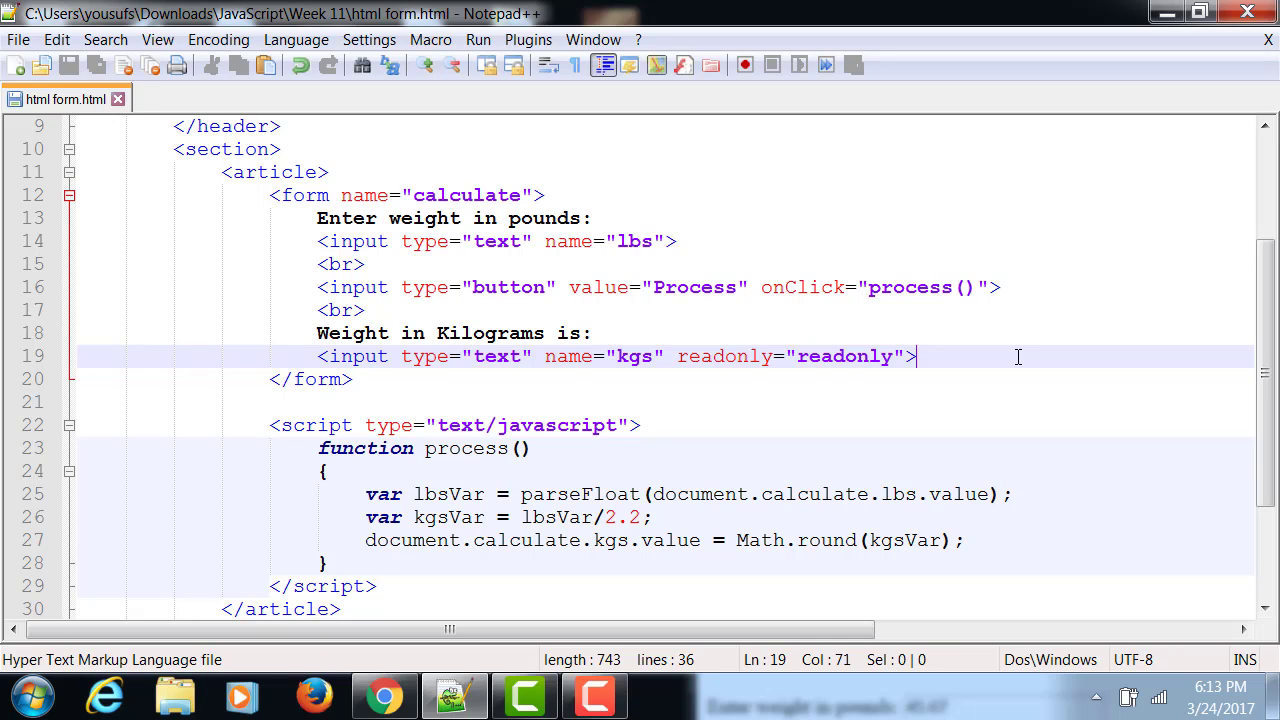
{"action": "scroll", "scroll_direction": "down", "scroll_amount": 3}
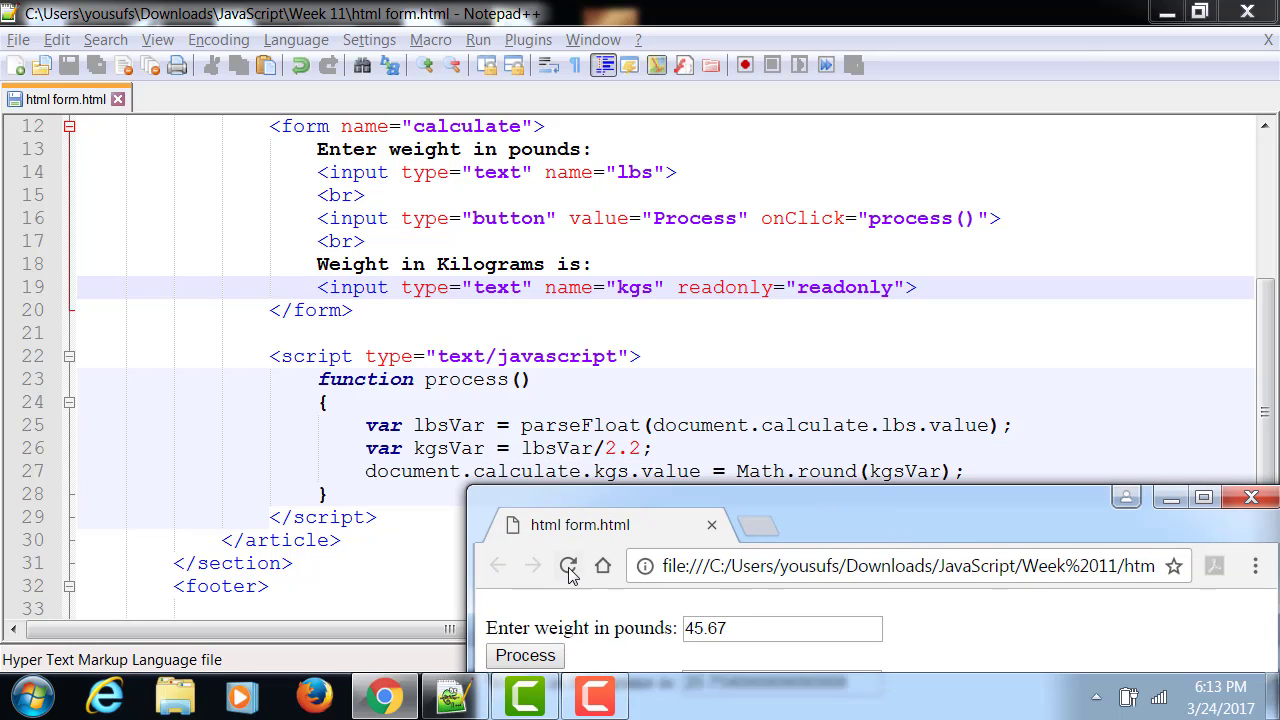
Reload the form in Chrome and enter 343 pounds to test the conversion.
{"action": "left_click", "coordinate": [568, 566]}
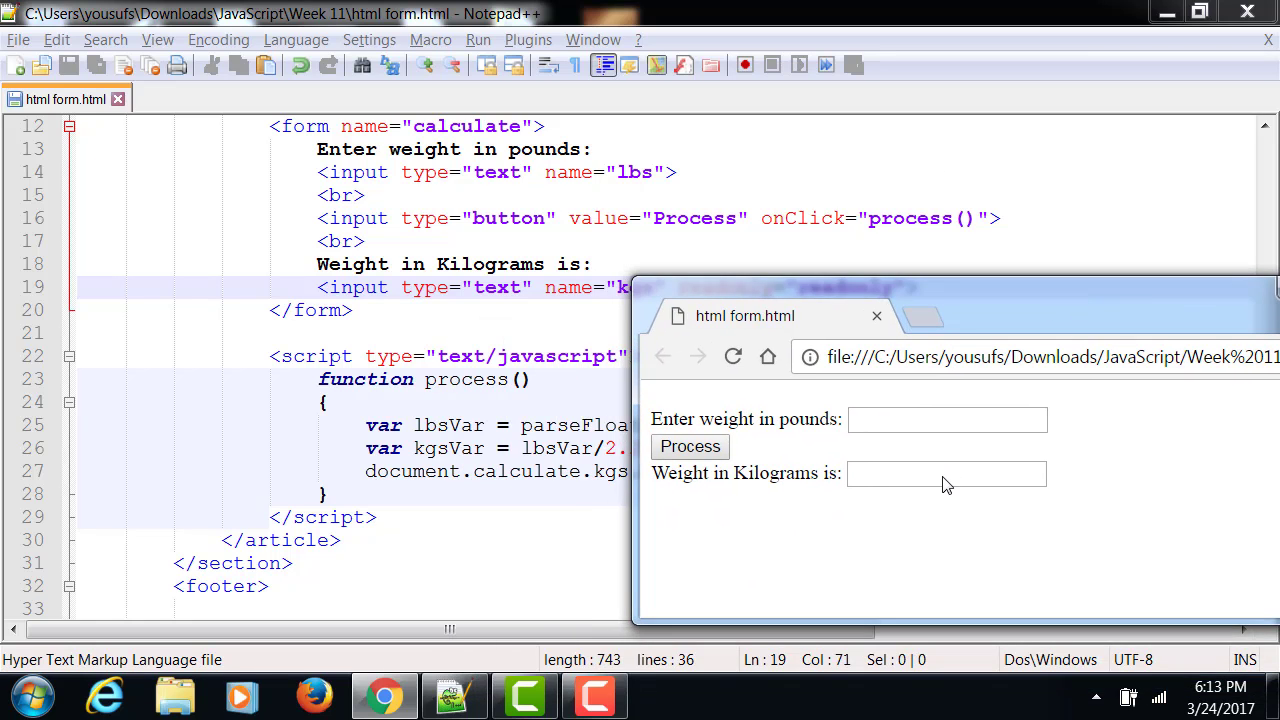
{"action": "left_click", "coordinate": [947, 419]}
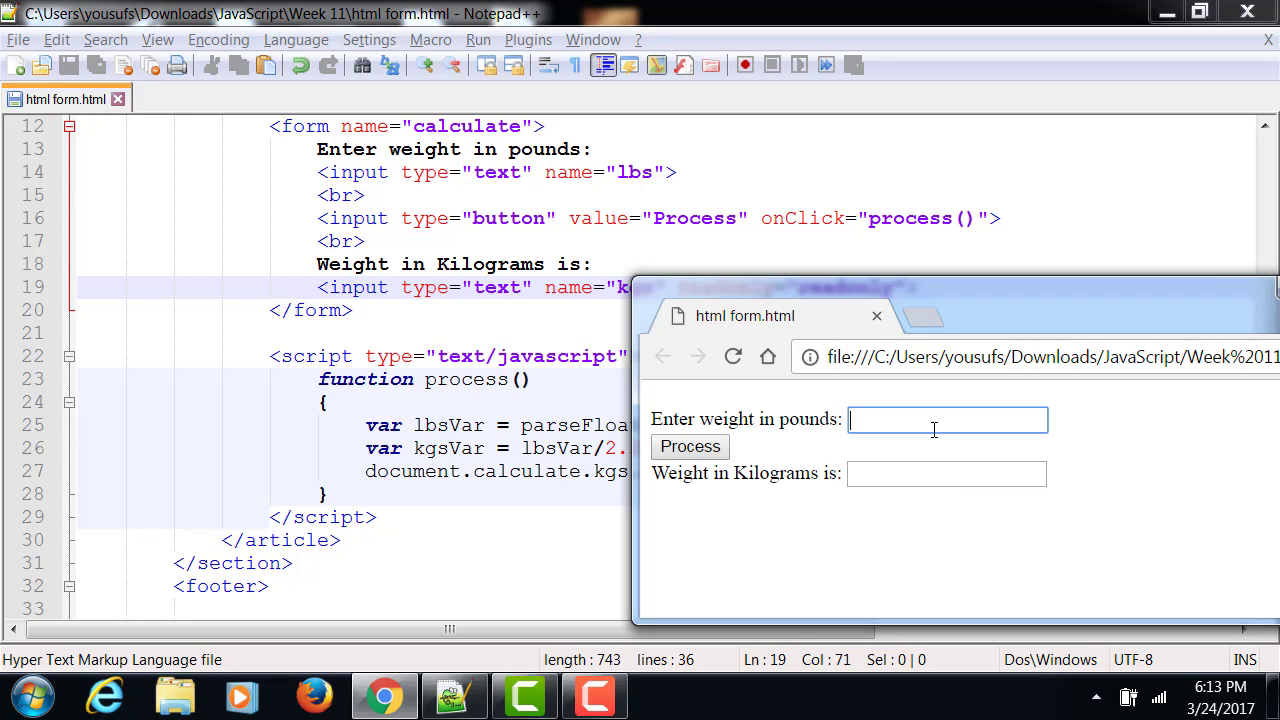
{"action": "type", "text": "343"}
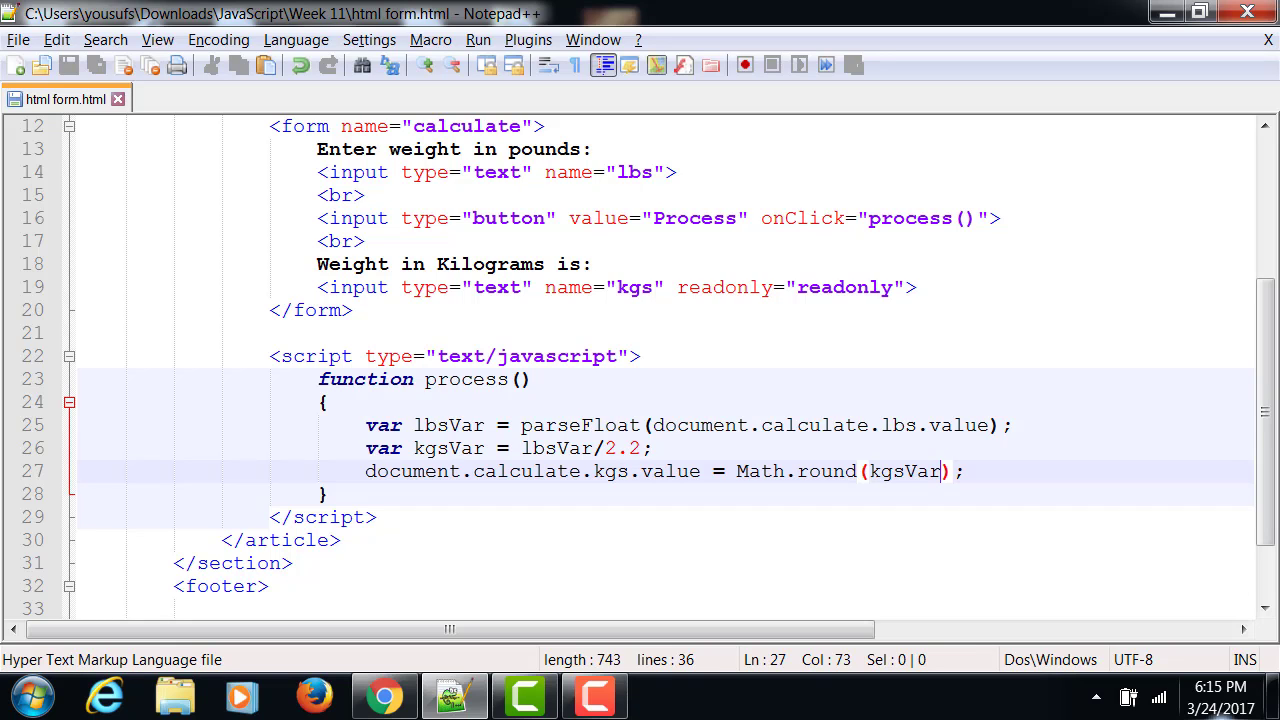
Edit the kilograms line to Math.round(kgsVar*100)/100.0 for two-decimal rounding.
{"action": "type", "text": "*"}
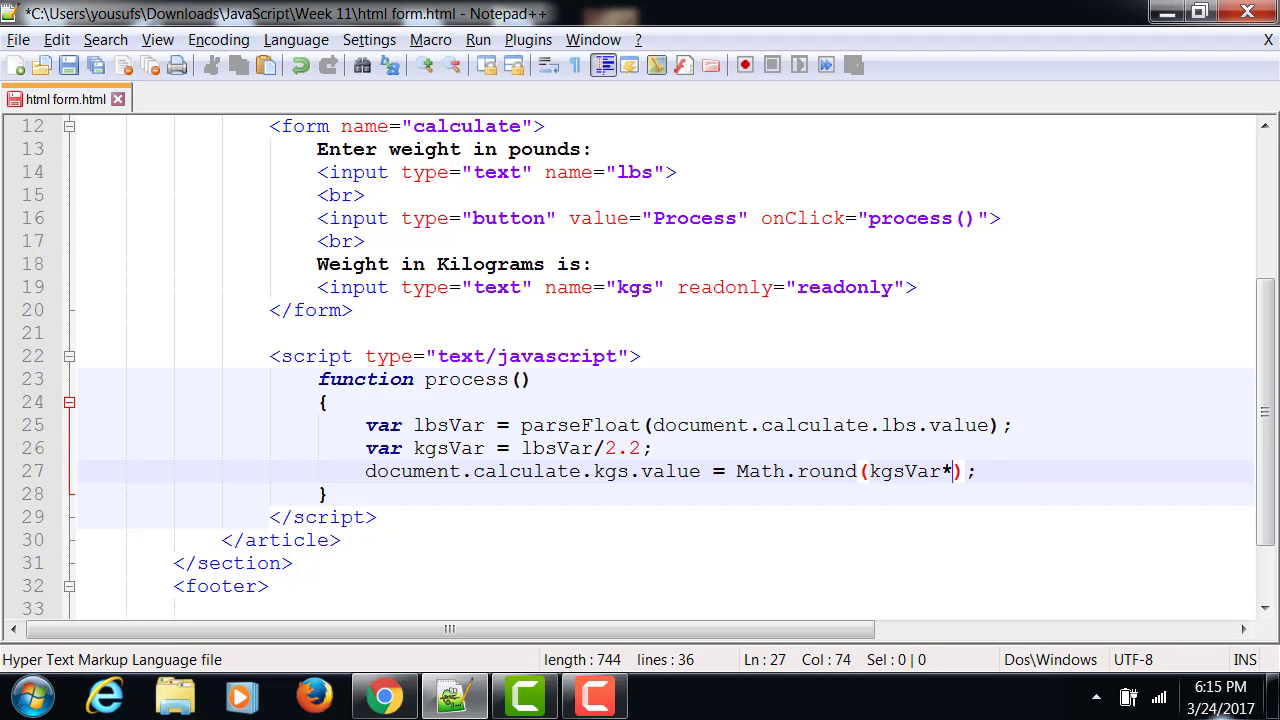
{"action": "type", "text": "100"}
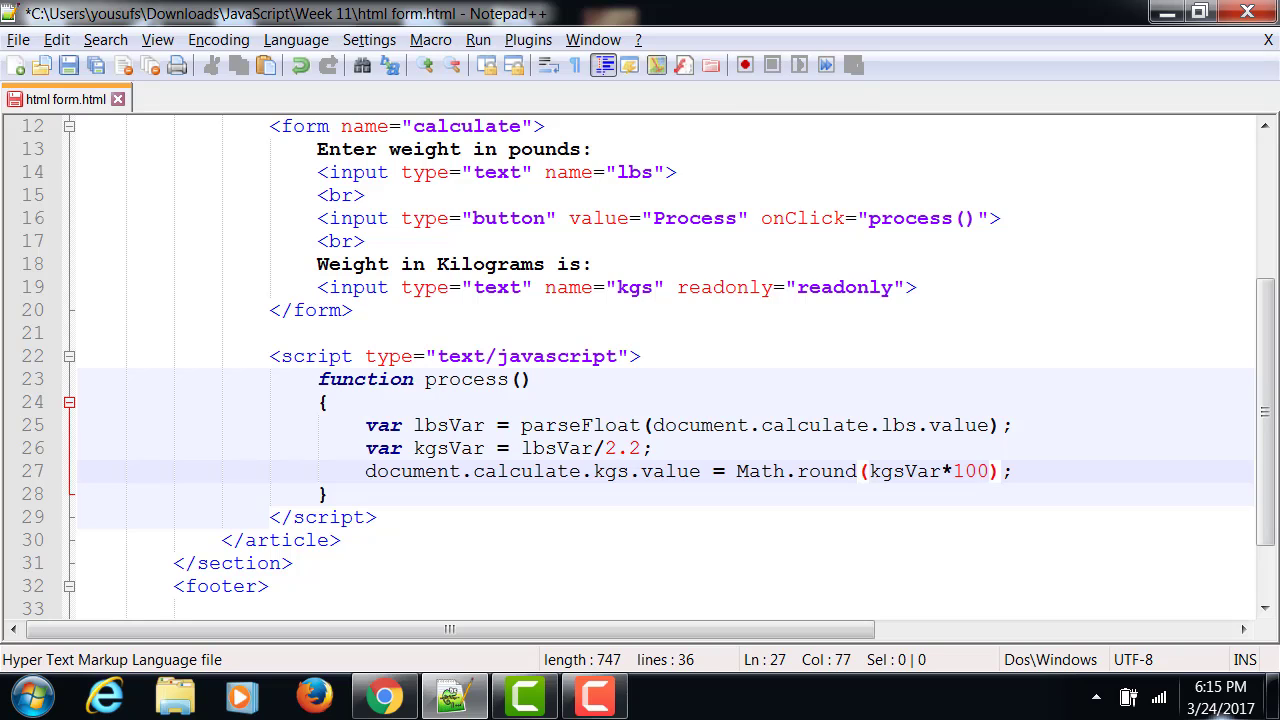
{"action": "type", "text": "/100."}
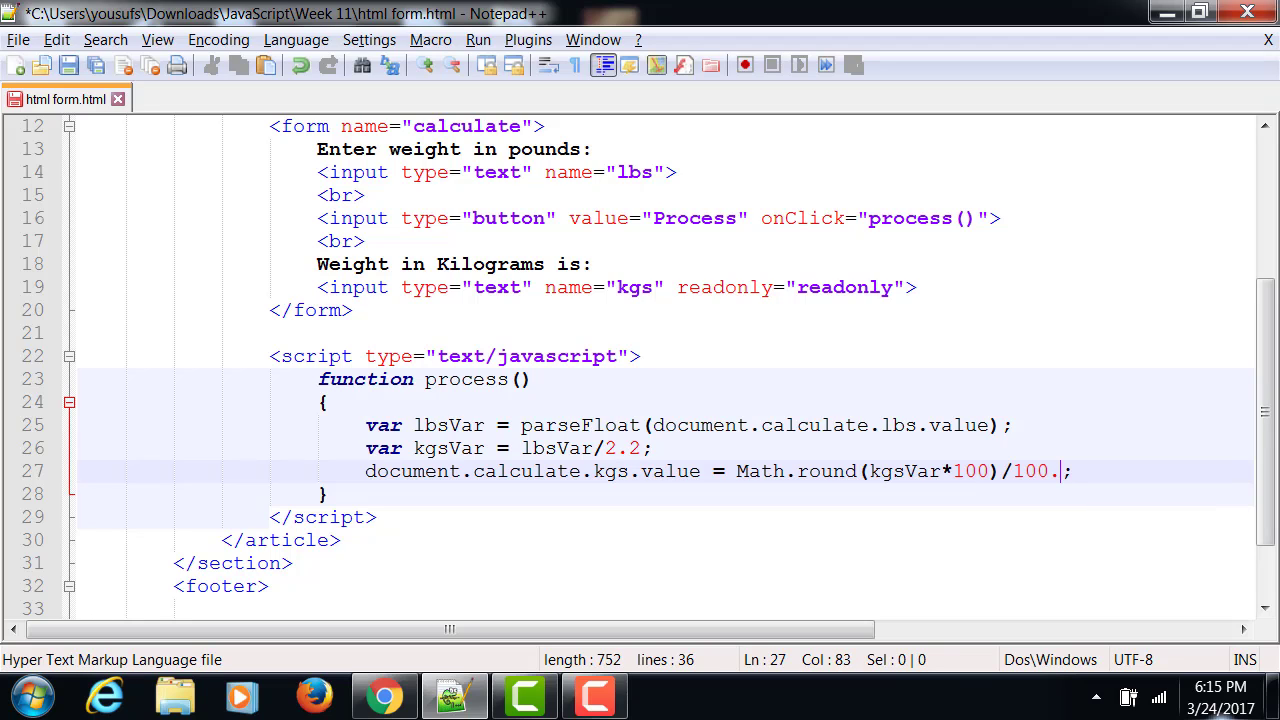
{"action": "type", "text": "0"}
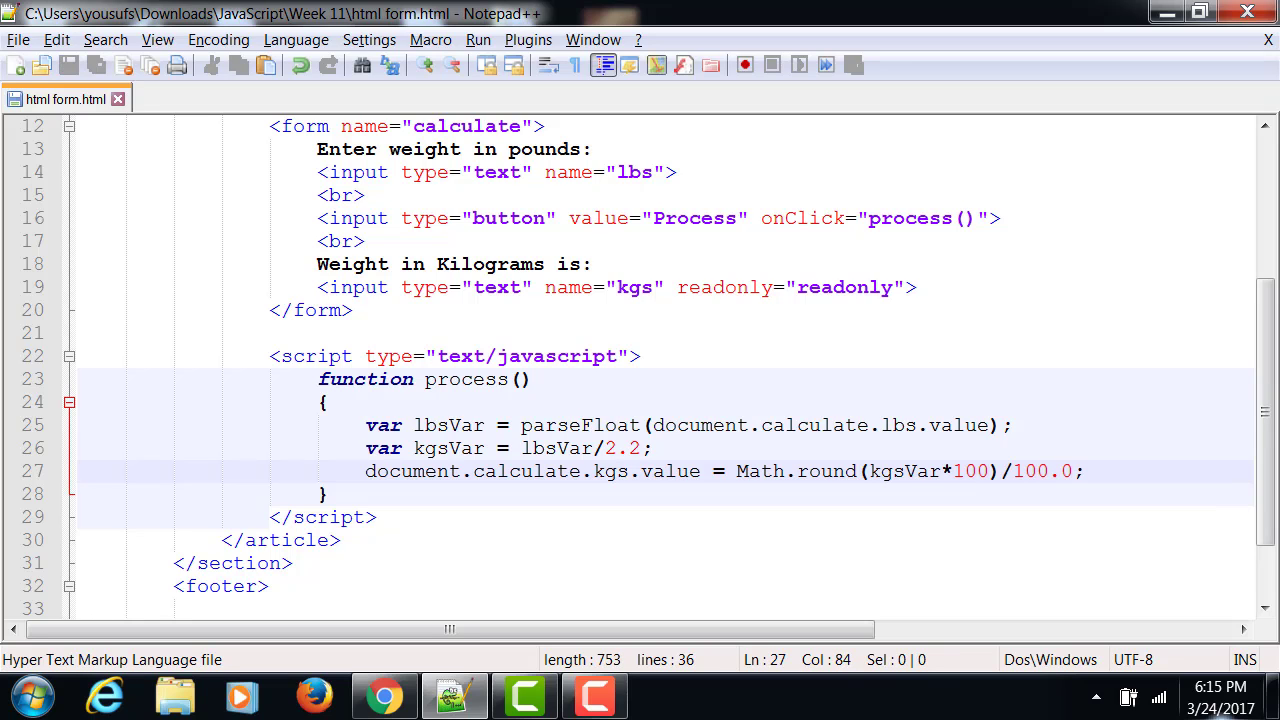